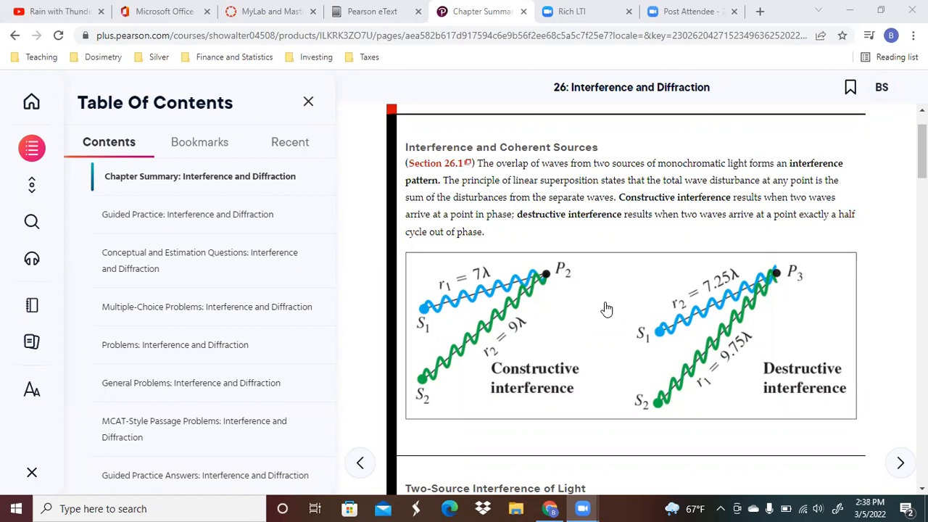
mouse_move(636, 245)
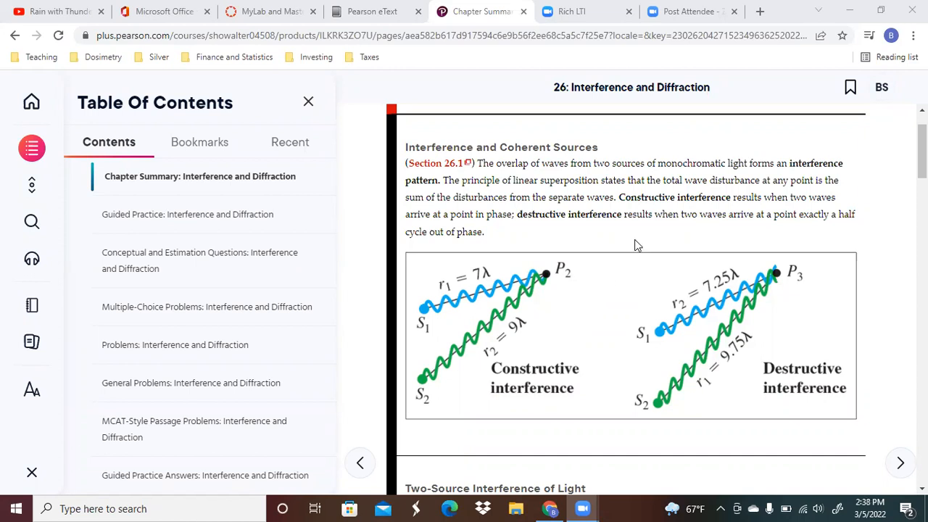
mouse_move(772, 163)
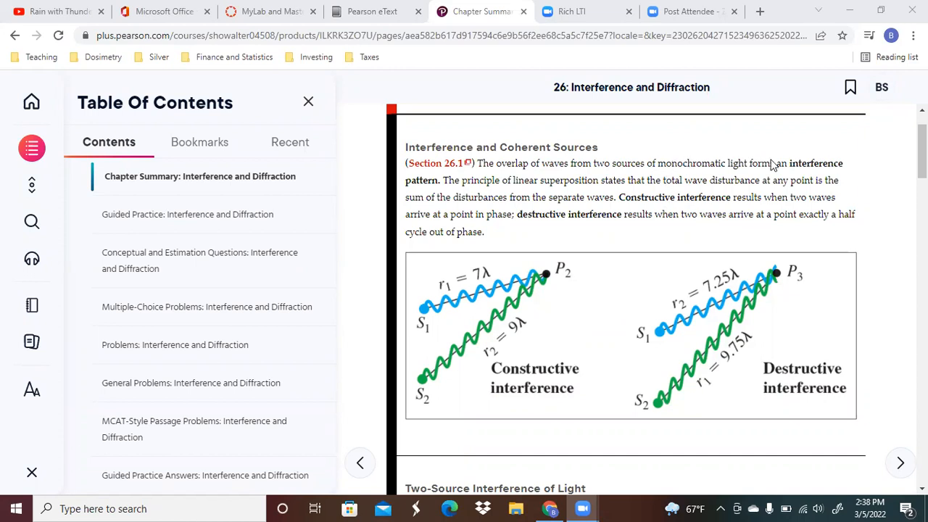
mouse_move(472, 231)
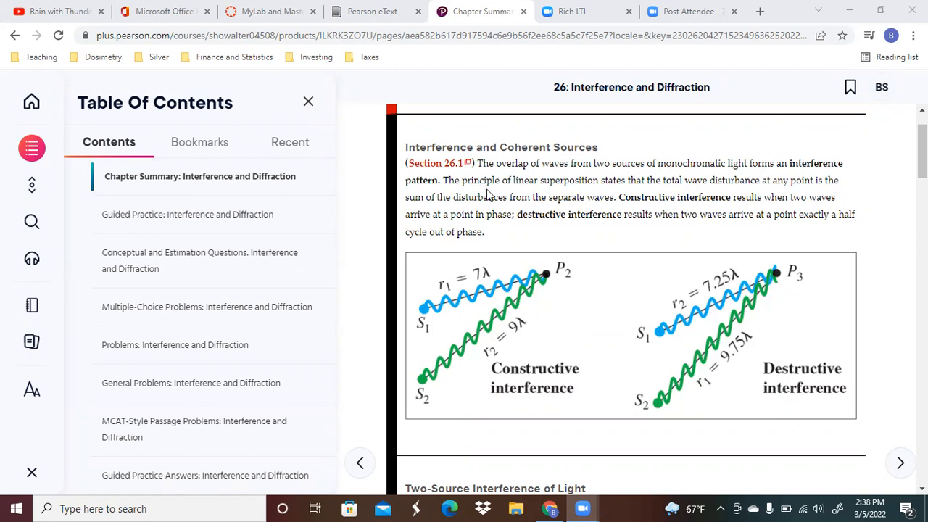
mouse_move(682, 179)
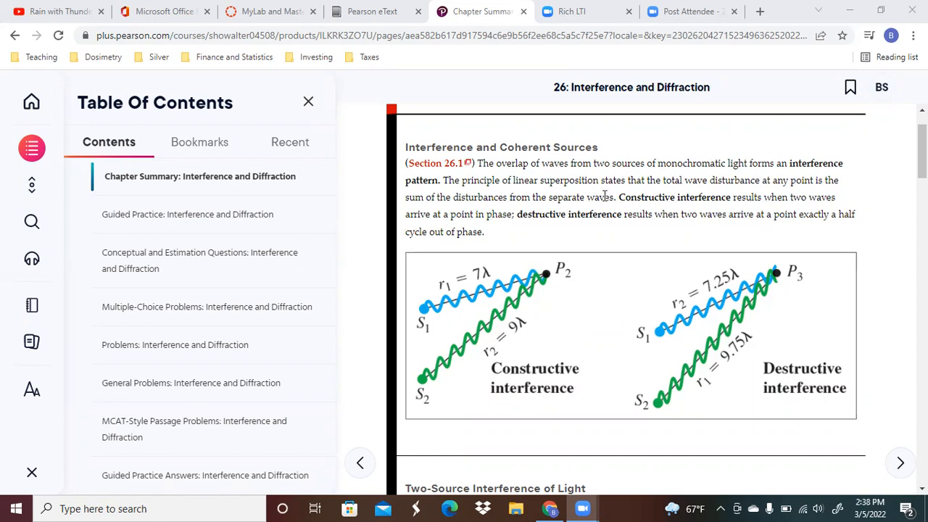
mouse_move(515, 275)
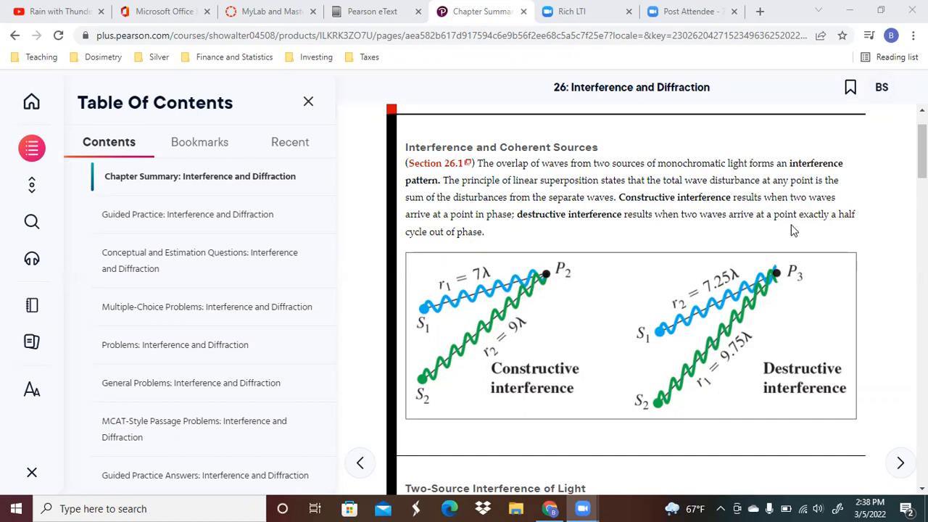
mouse_move(558, 272)
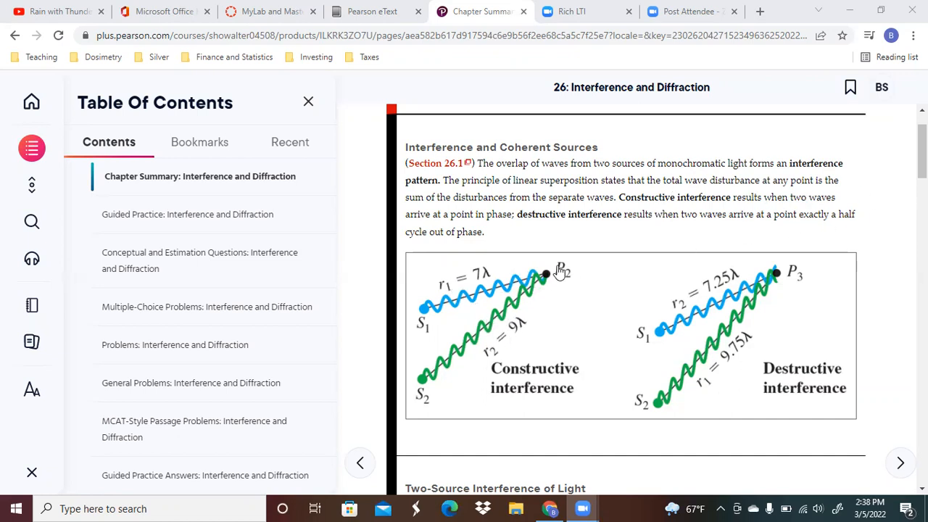
mouse_move(527, 334)
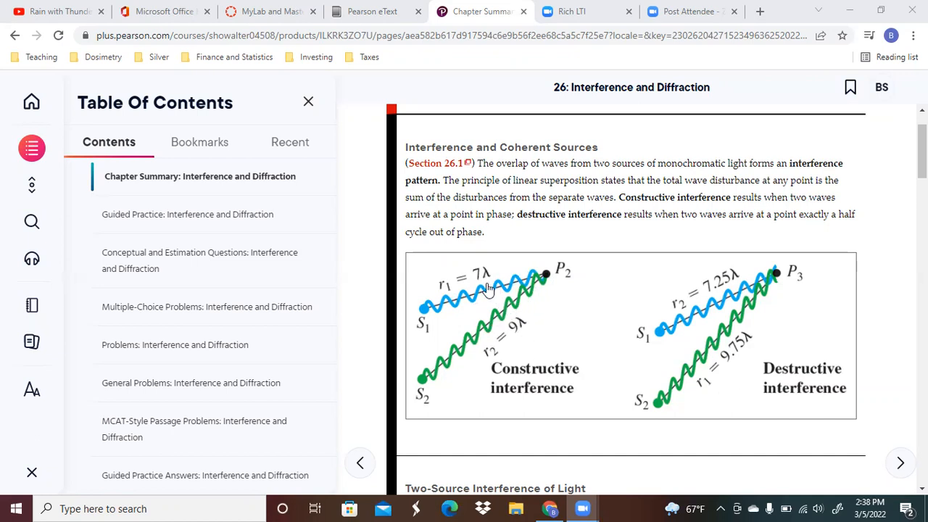
mouse_move(538, 335)
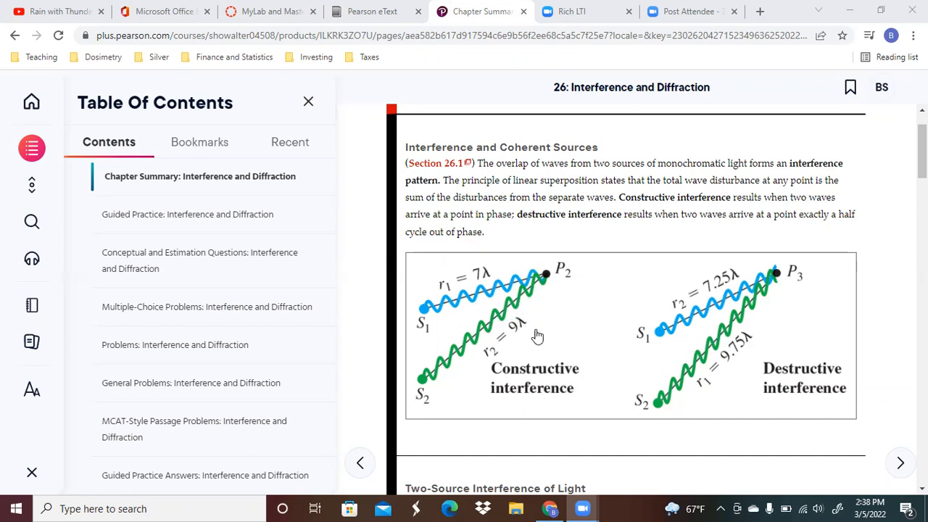
mouse_move(543, 283)
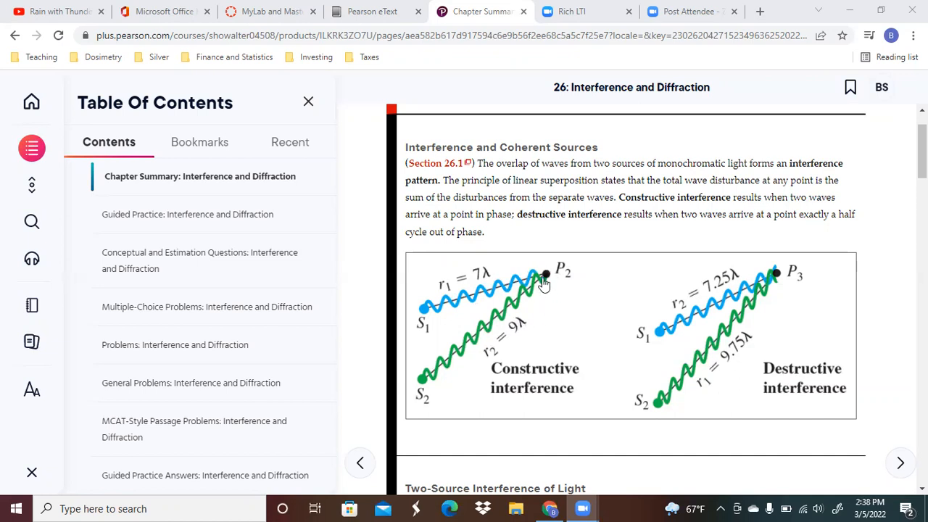
mouse_move(493, 202)
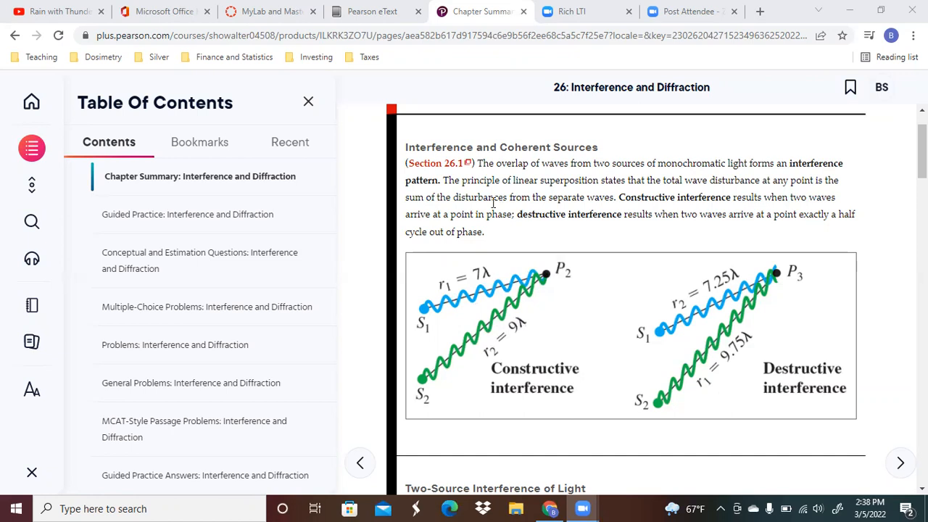
mouse_move(707, 230)
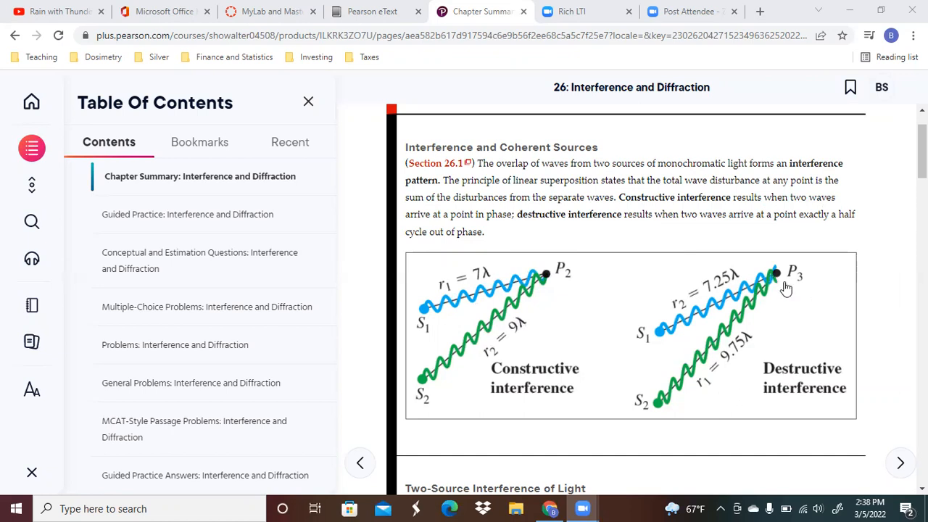
mouse_move(717, 324)
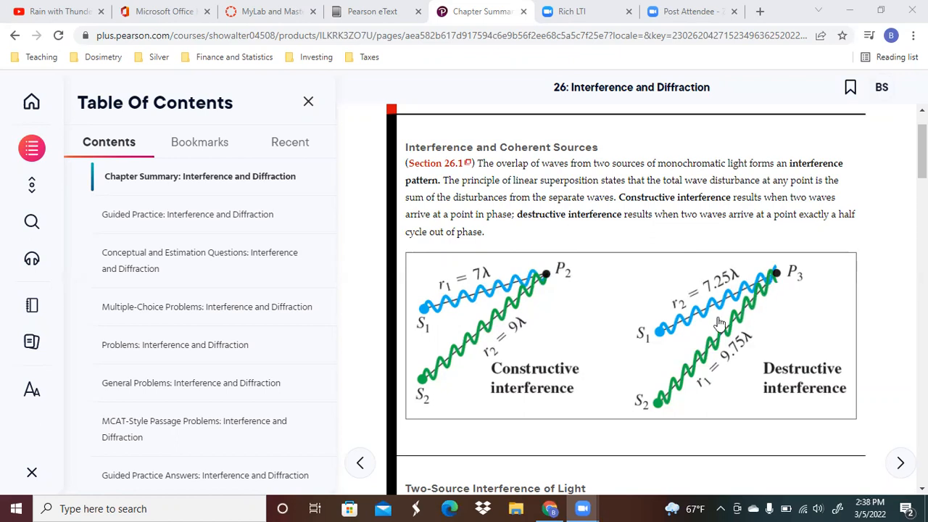
mouse_move(770, 274)
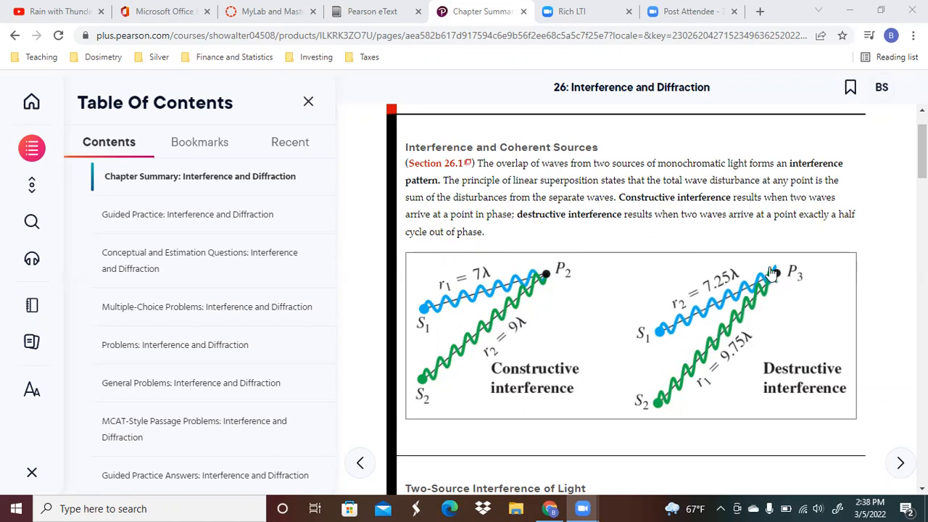
mouse_move(730, 362)
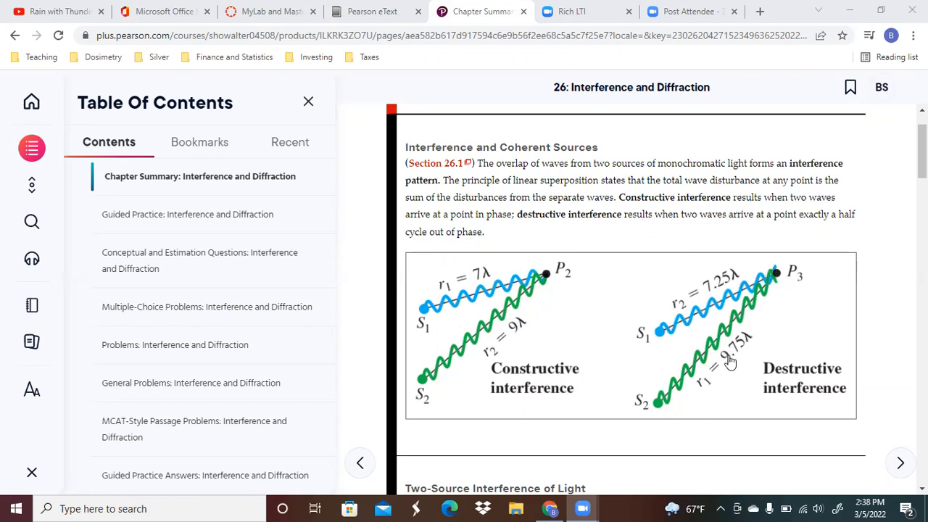
mouse_move(747, 361)
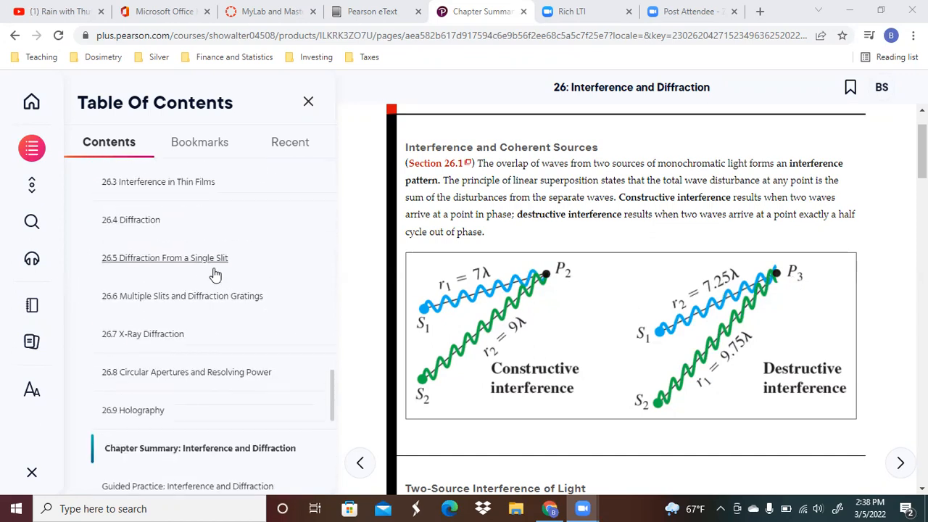
Open '26.1 Interference and Coherent Sources' from the table of contents
click(176, 241)
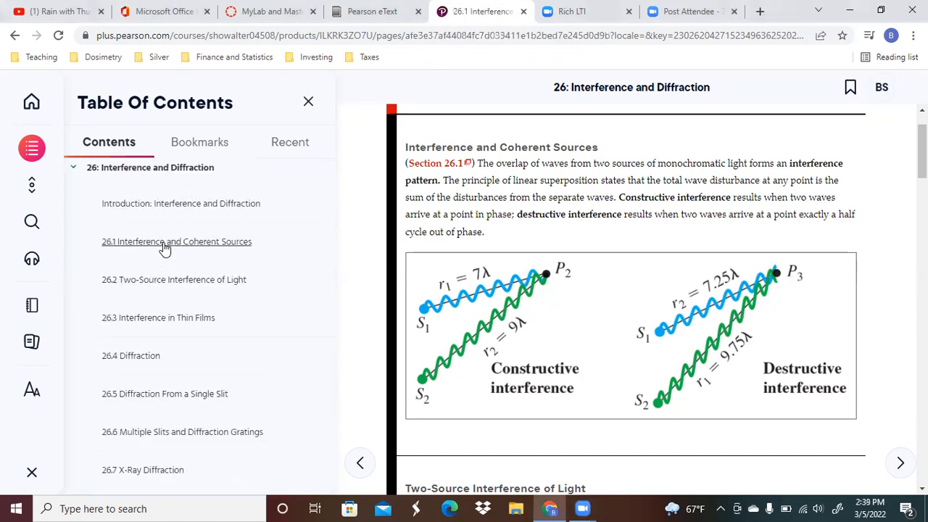
click(176, 242)
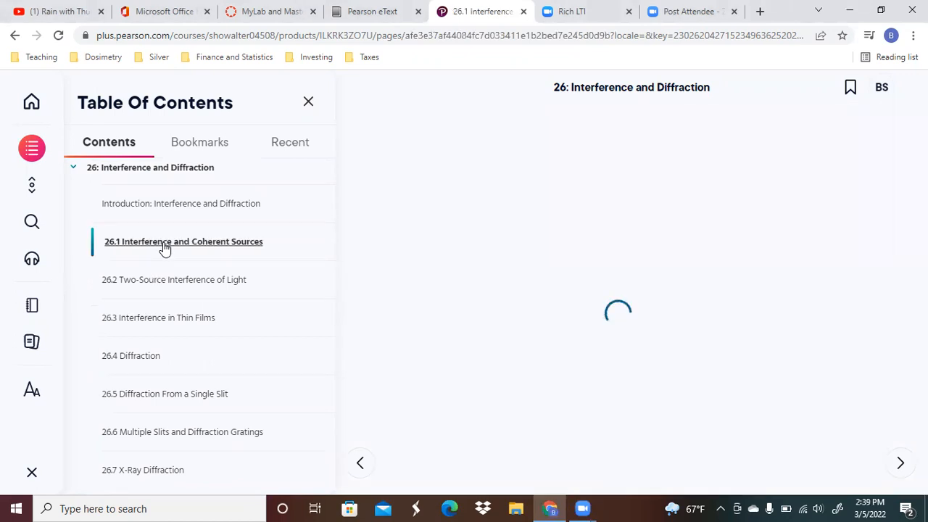
click(182, 241)
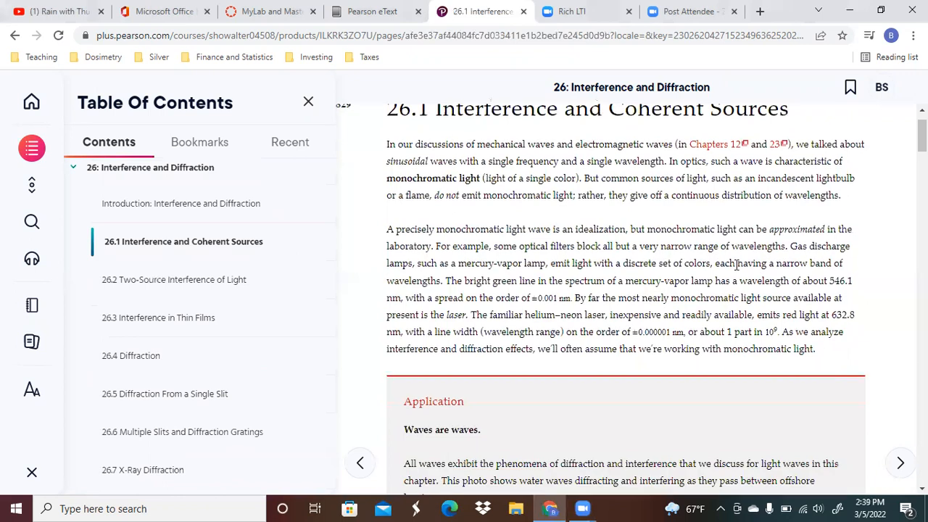
scroll(down, 3)
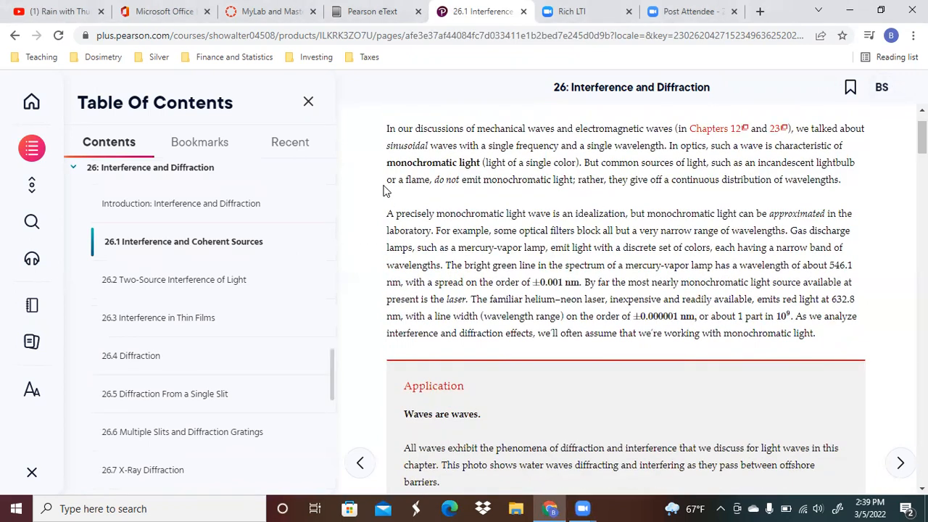
mouse_move(563, 145)
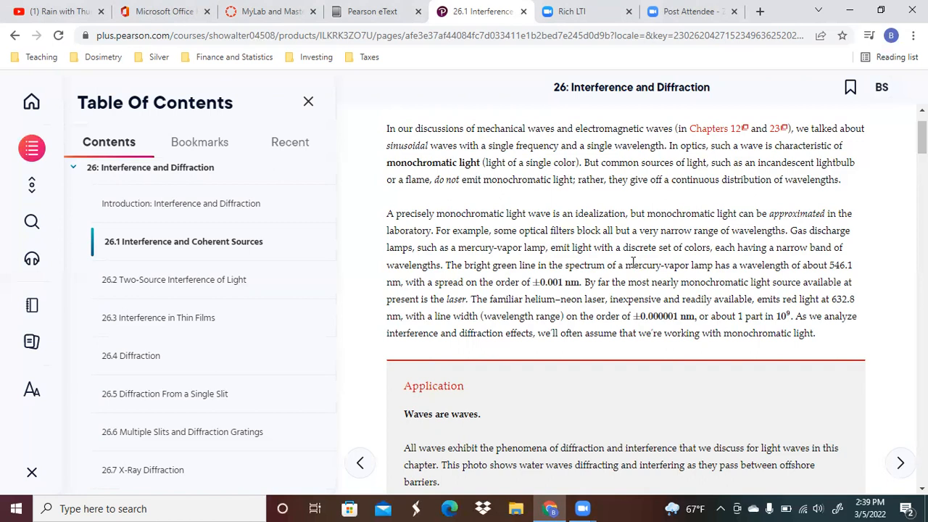
mouse_move(824, 240)
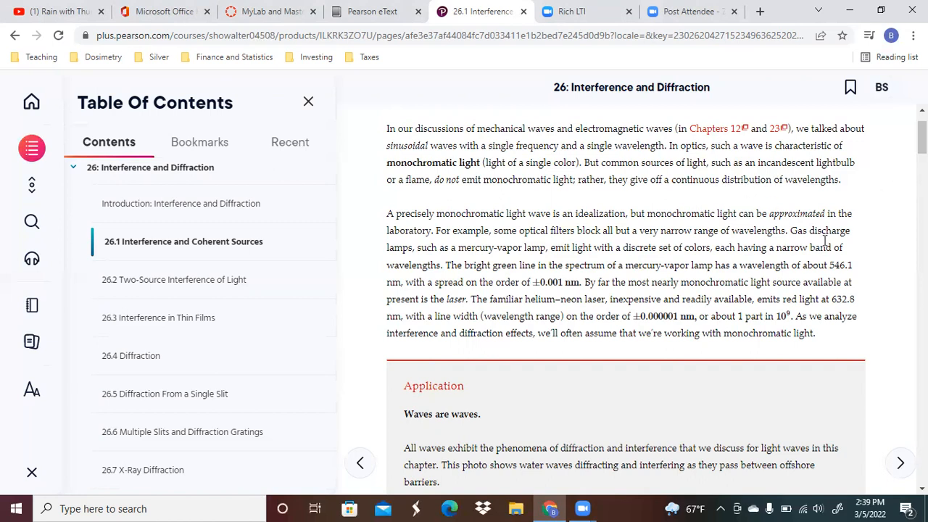
scroll(down, 3)
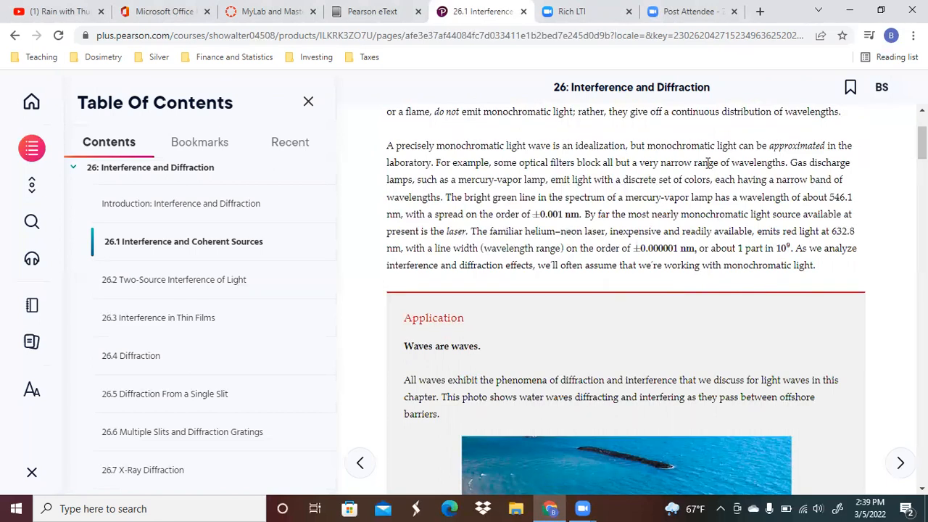
mouse_move(644, 228)
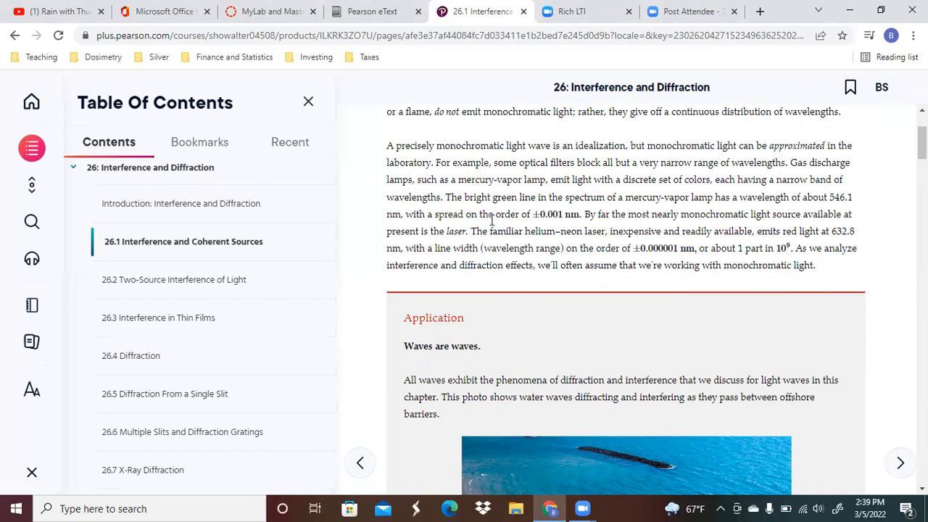
mouse_move(572, 265)
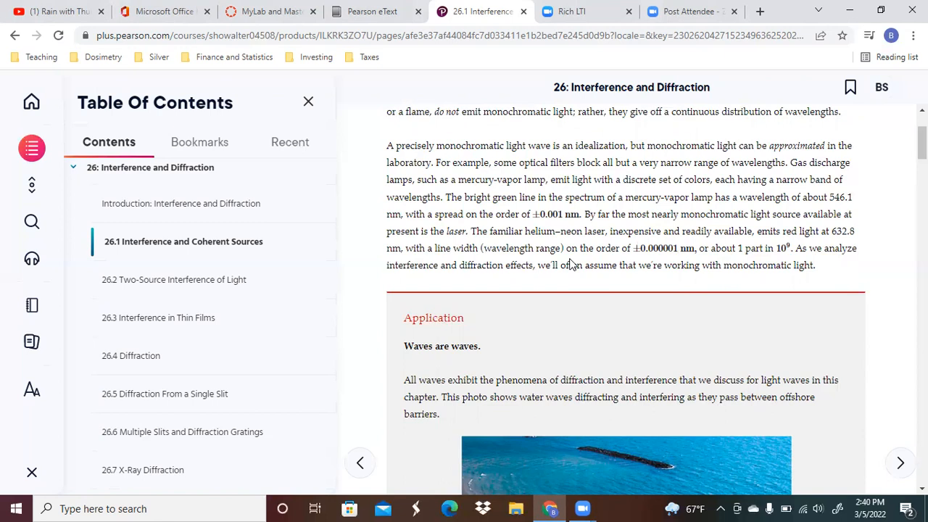
mouse_move(580, 296)
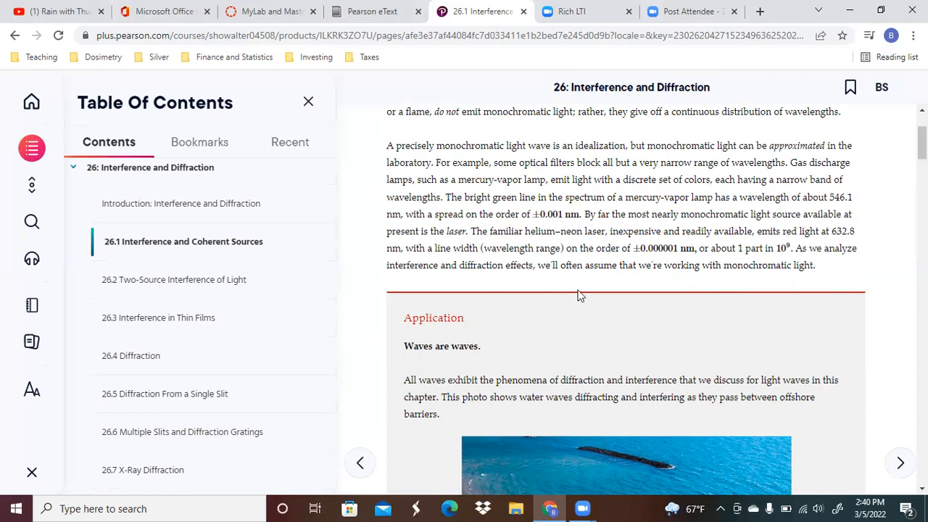
Scroll down to the 'Waves are waves' application box below the laser paragraph
scroll(down, 3)
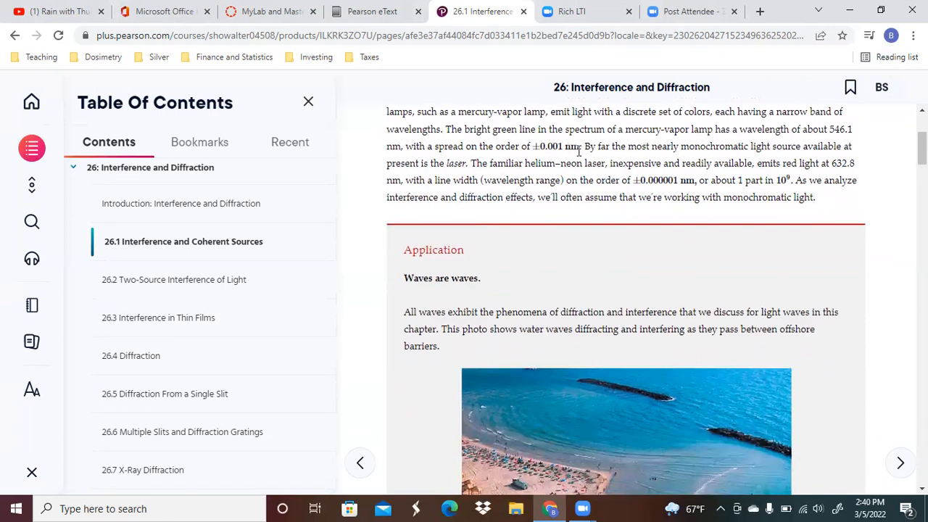
mouse_move(646, 227)
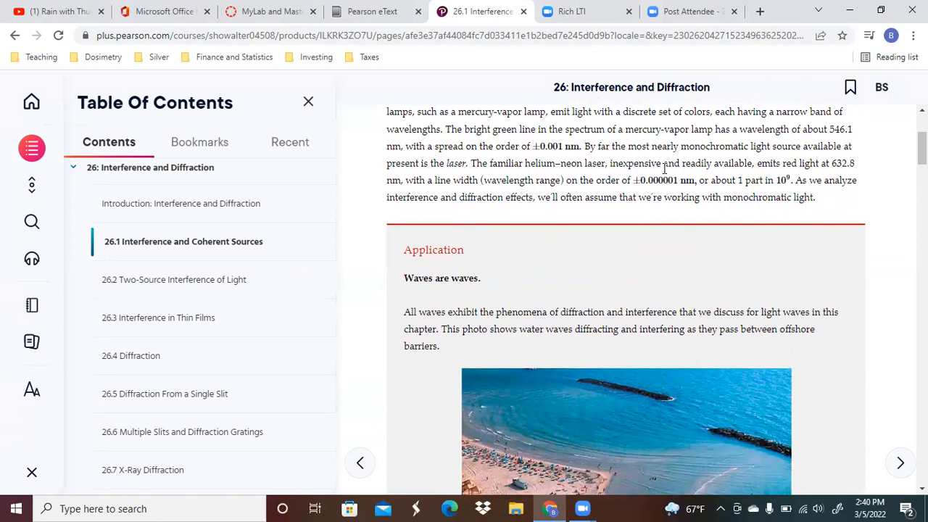
mouse_move(642, 224)
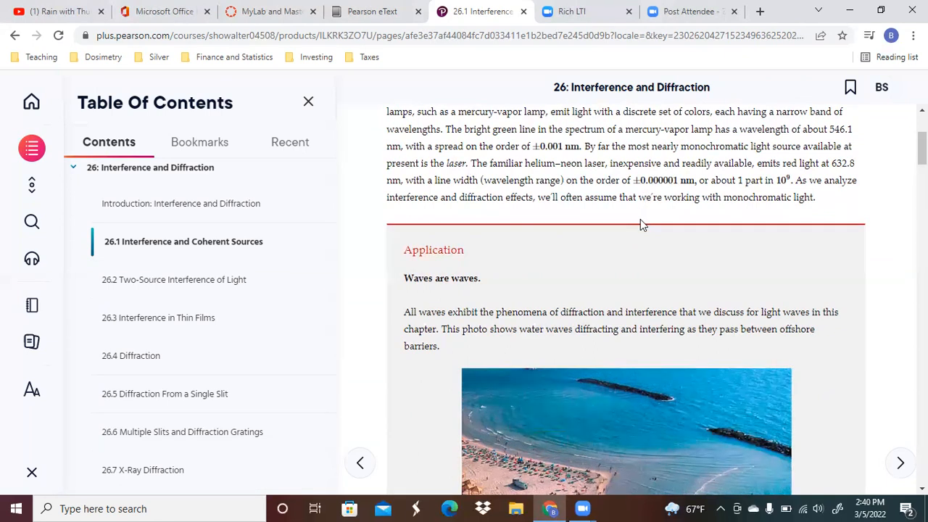
mouse_move(608, 239)
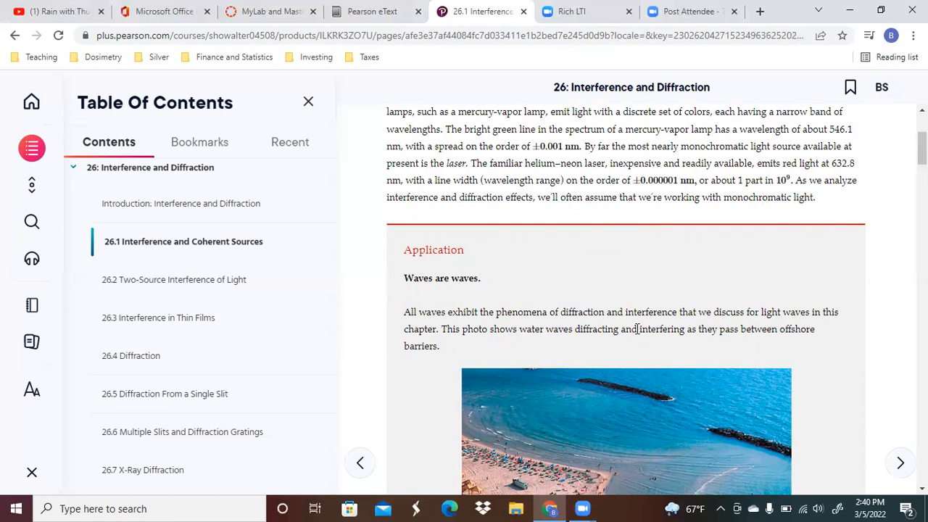
Scroll until the full beach photo of waves diffracting between barriers is visible
scroll(down, 3)
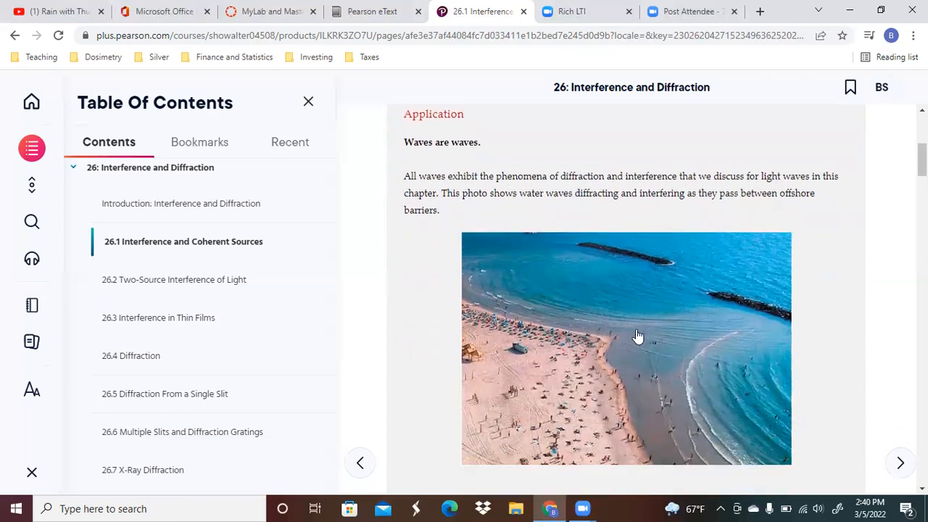
mouse_move(664, 285)
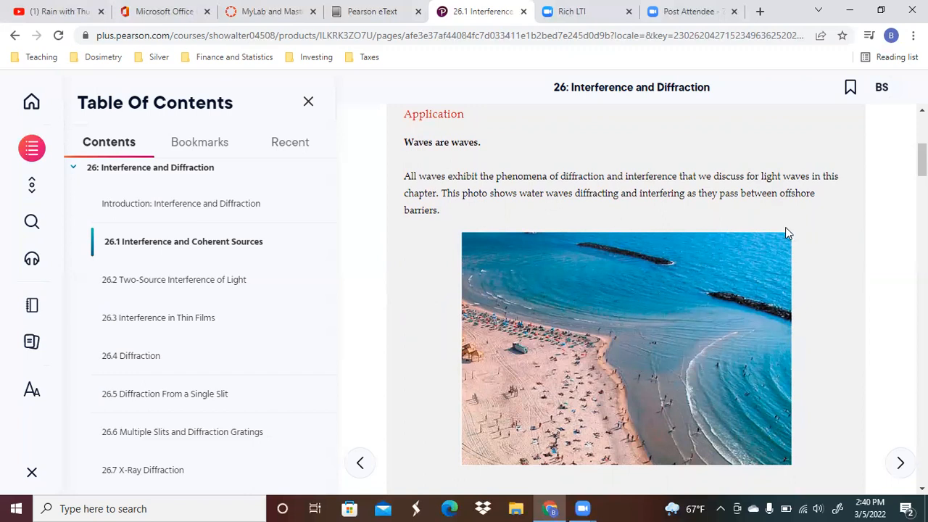
mouse_move(728, 245)
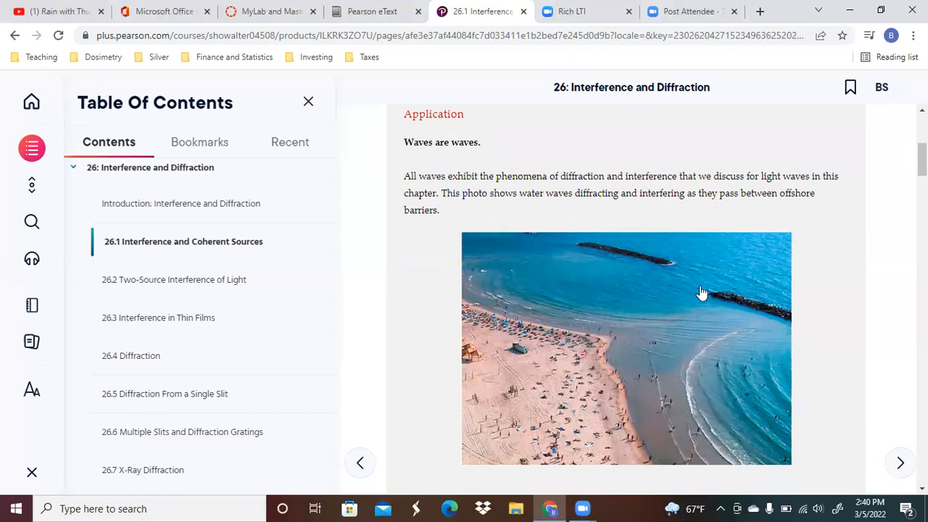
mouse_move(694, 276)
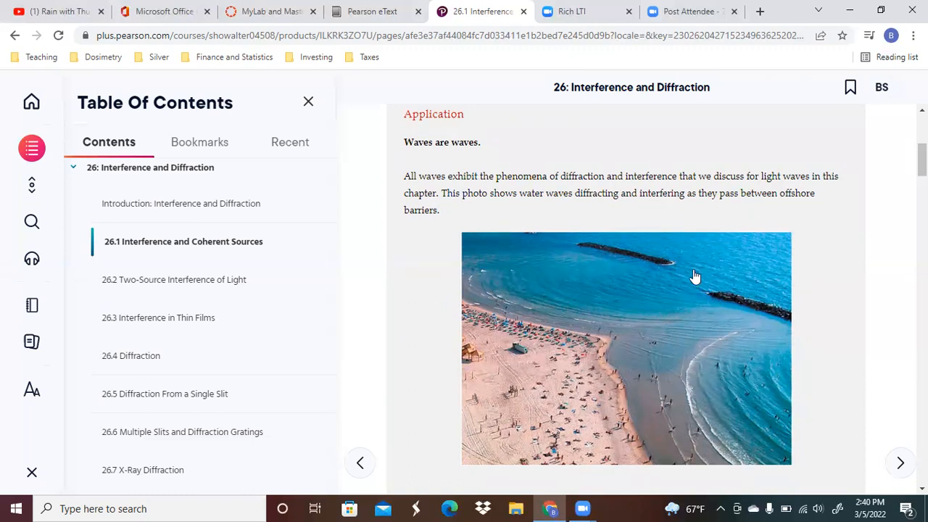
mouse_move(739, 304)
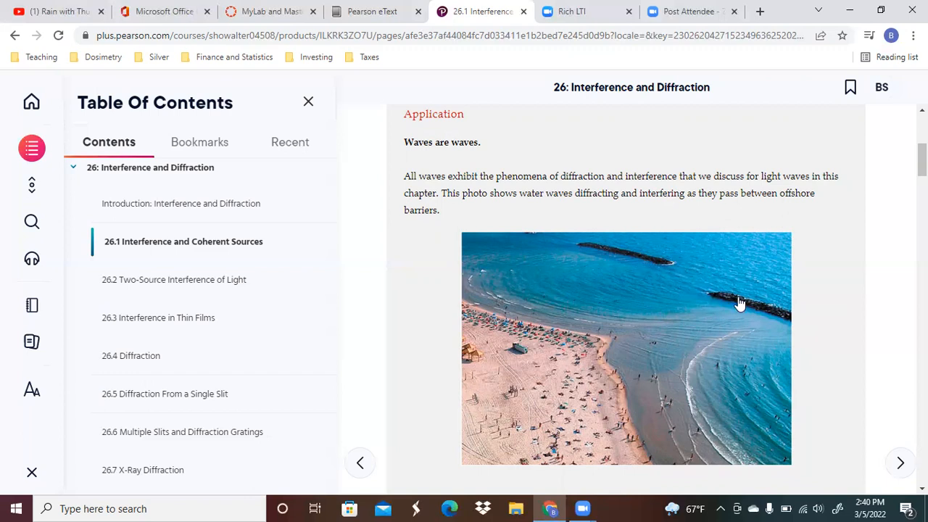
mouse_move(551, 271)
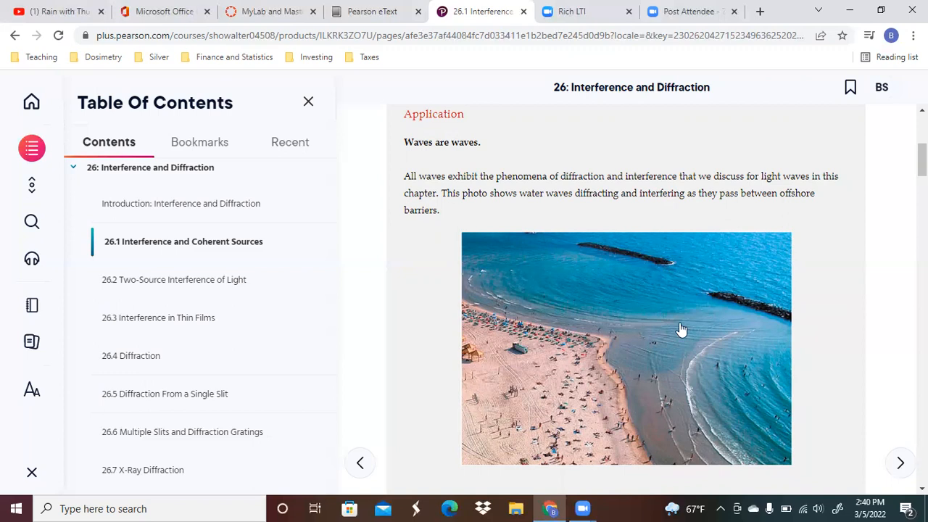
mouse_move(733, 319)
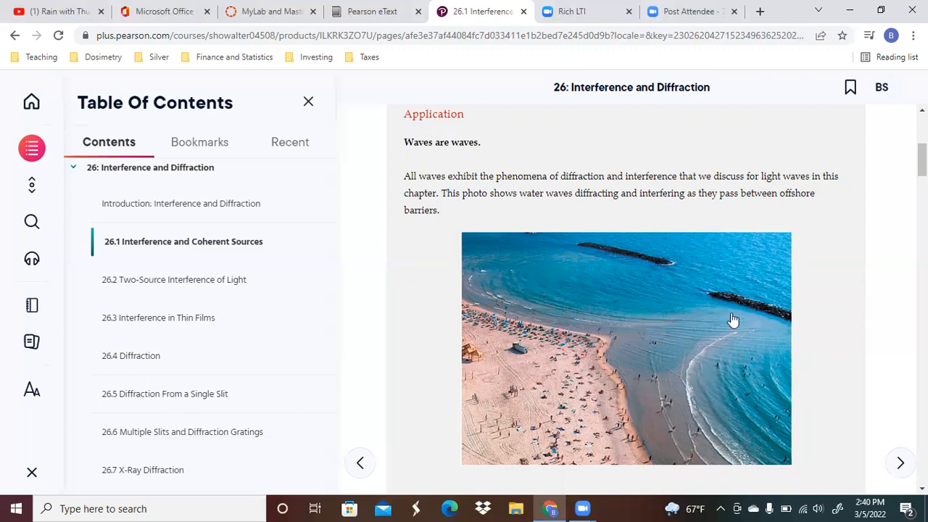
mouse_move(715, 353)
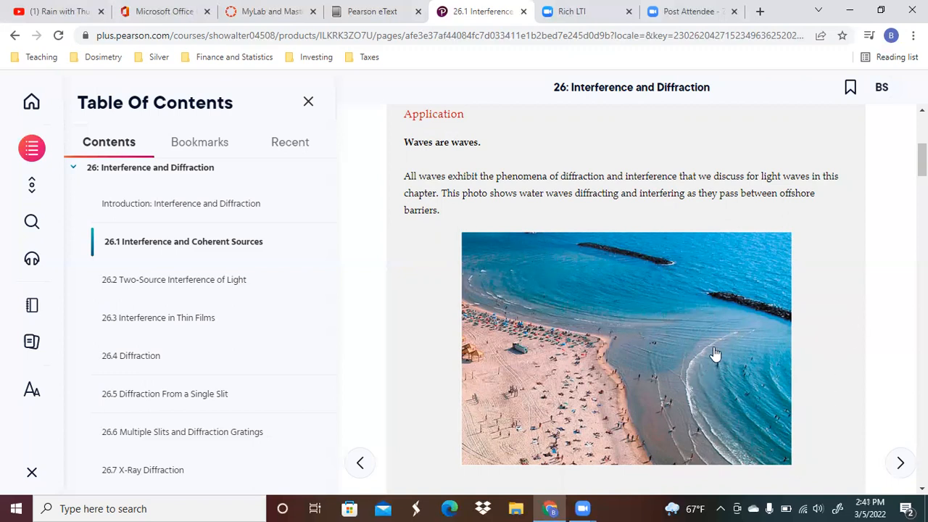
Scroll past the superposition box to the displacement, phase and two-source paragraphs
scroll(down, 3)
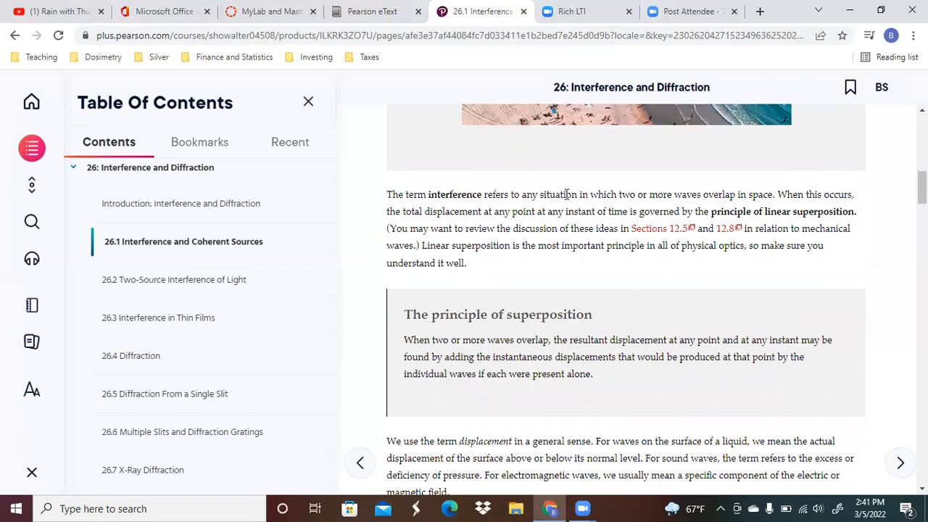
mouse_move(807, 247)
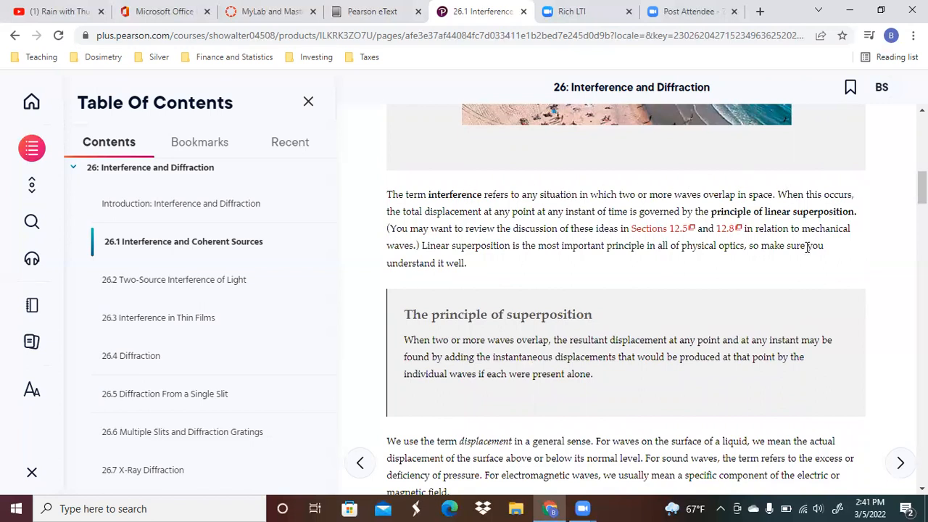
mouse_move(806, 255)
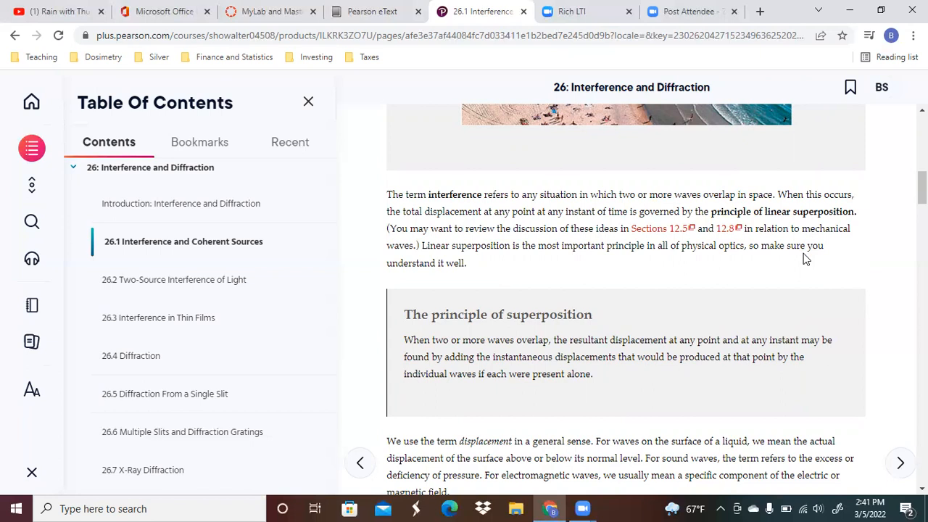
mouse_move(797, 250)
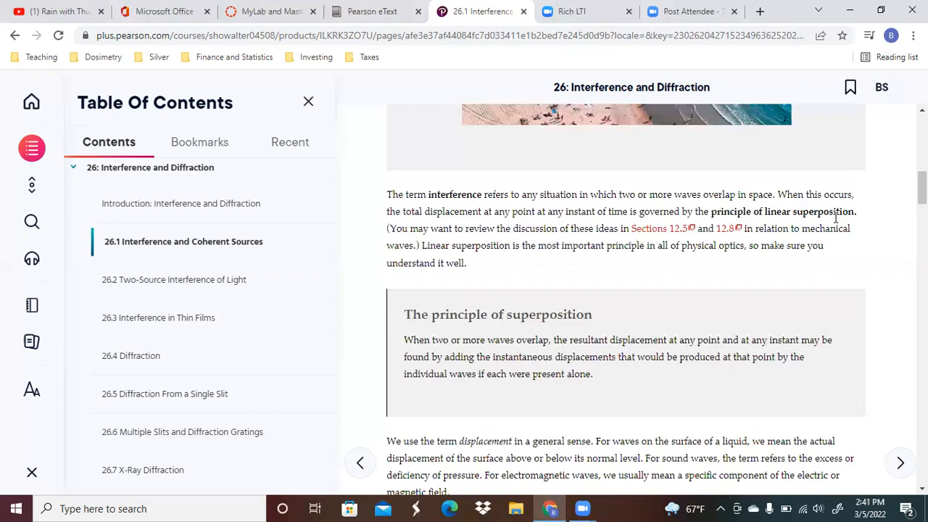
mouse_move(680, 339)
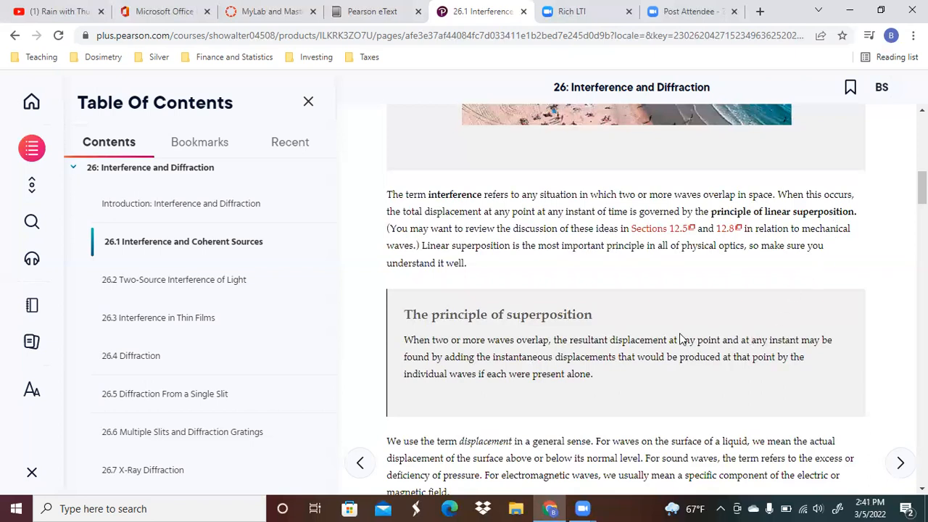
scroll(down, 3)
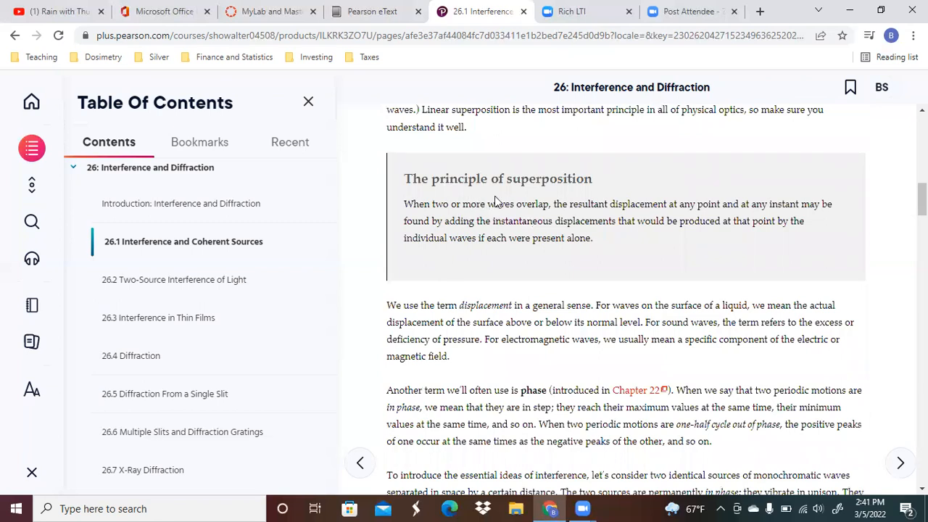
mouse_move(696, 284)
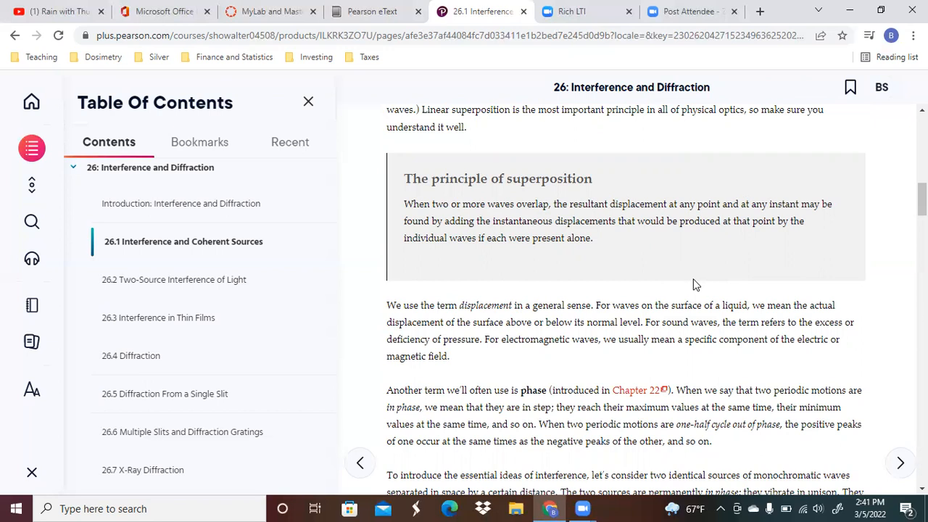
mouse_move(616, 239)
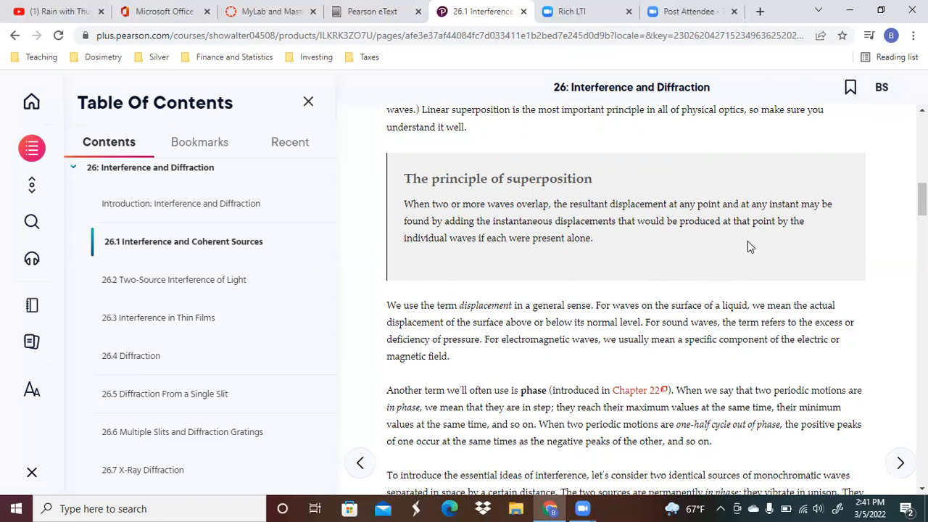
mouse_move(735, 258)
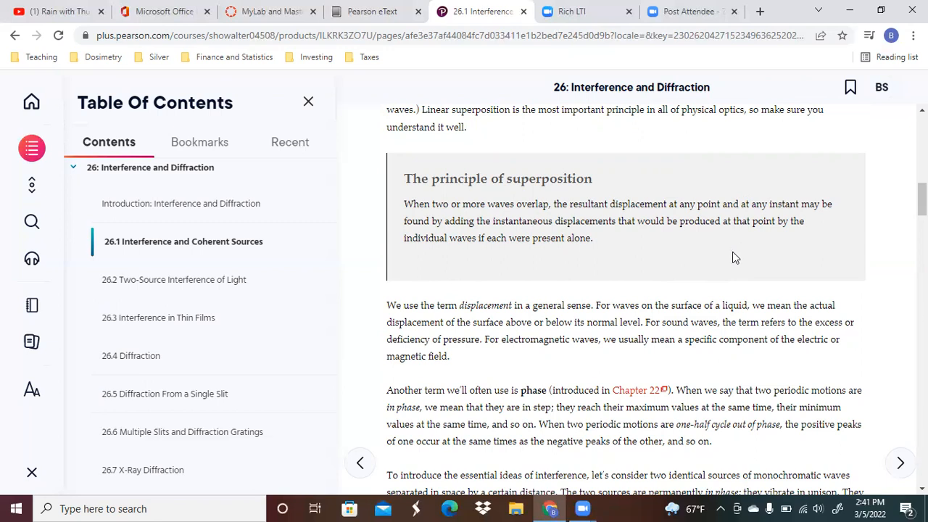
mouse_move(622, 290)
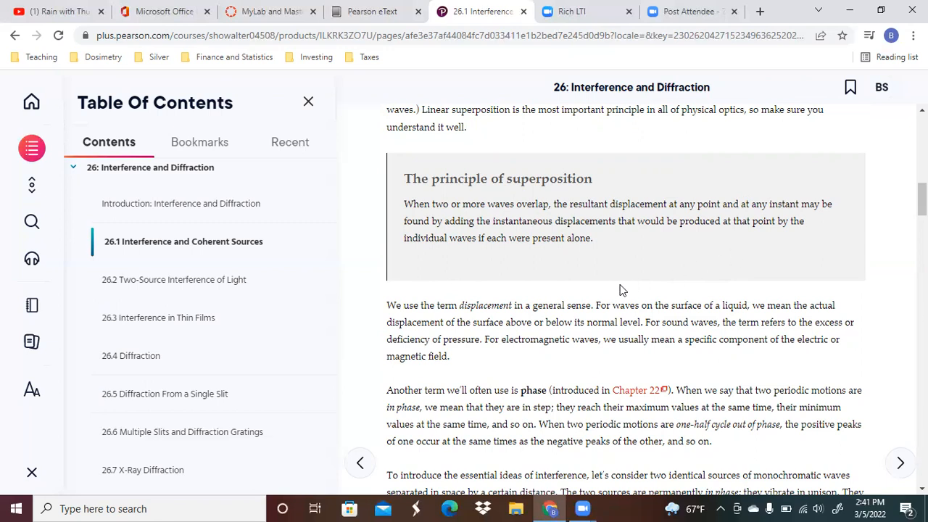
scroll(down, 3)
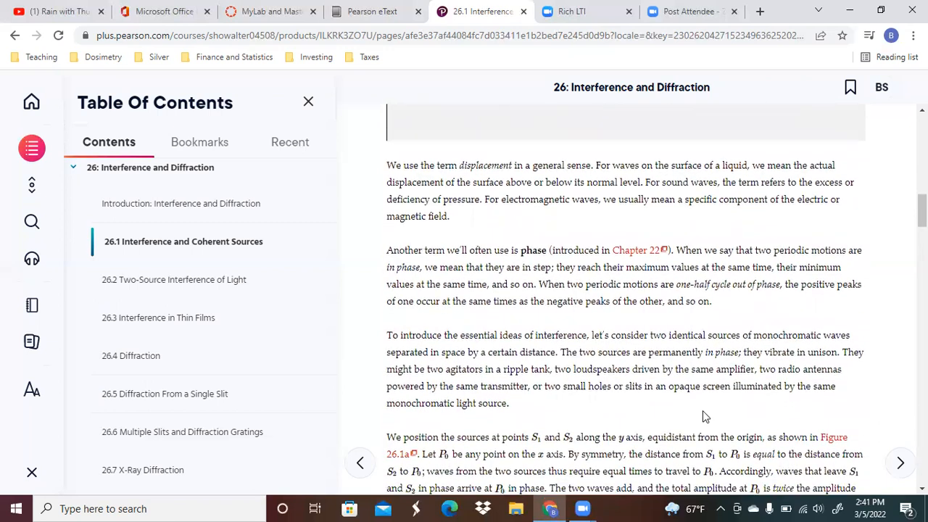
scroll(down, 3)
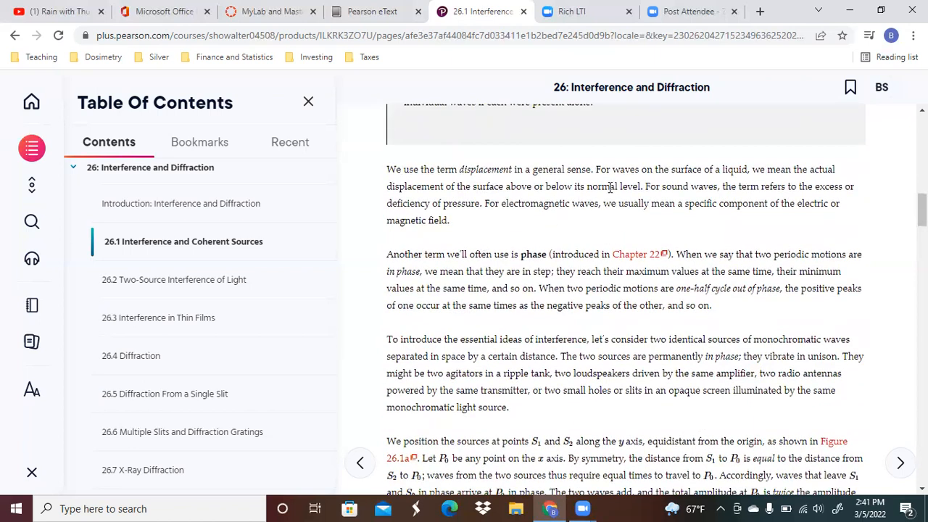
mouse_move(681, 162)
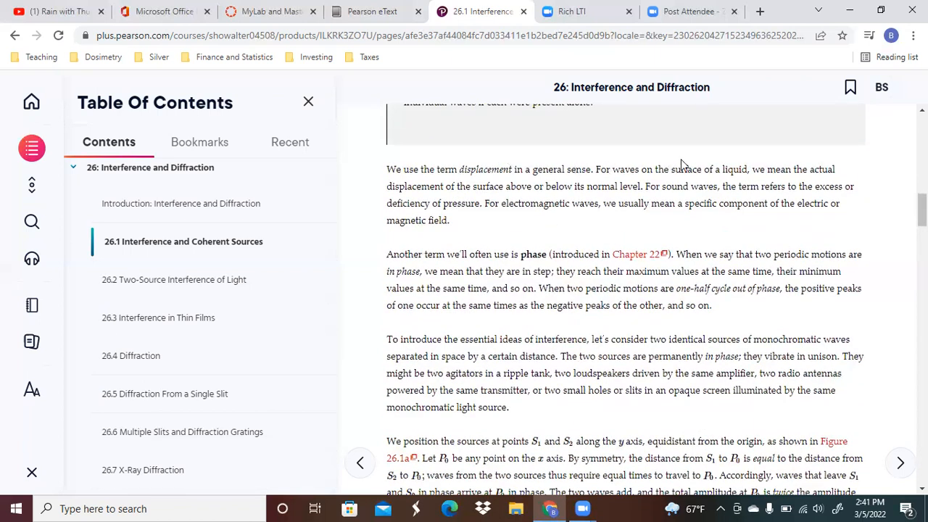
mouse_move(800, 183)
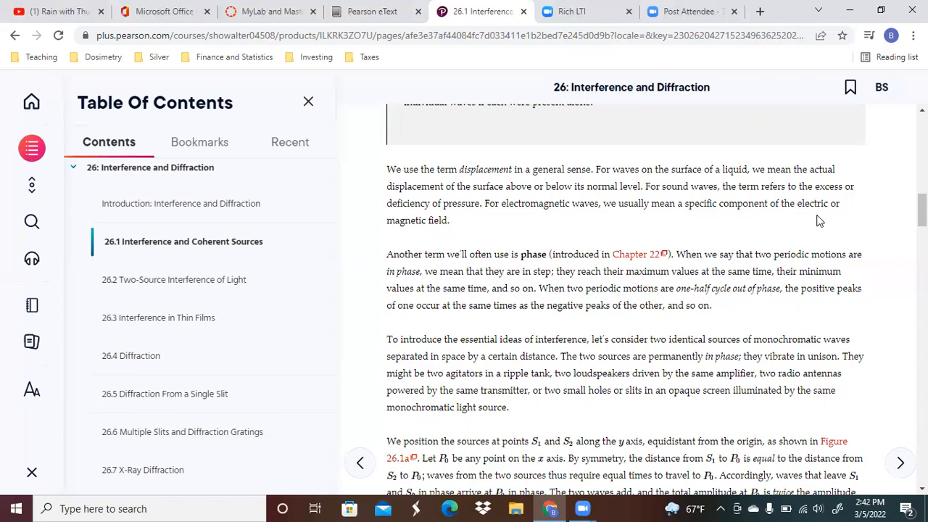
Scroll down to the constructive interference paragraph and the Figure 26.1 heading
scroll(down, 3)
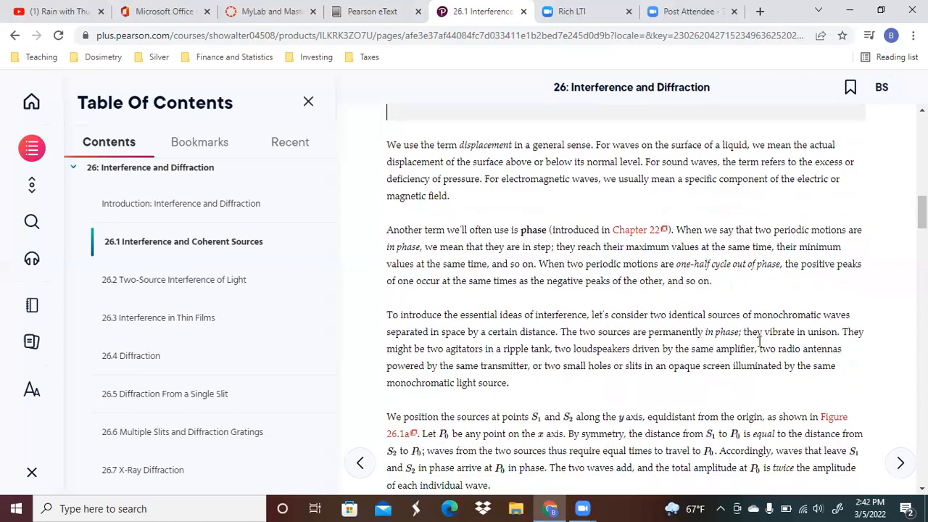
scroll(down, 3)
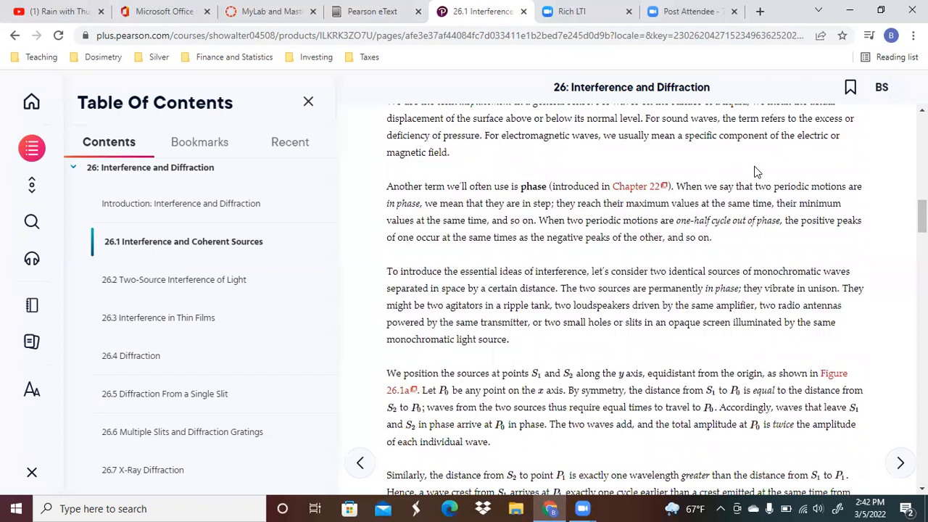
mouse_move(891, 198)
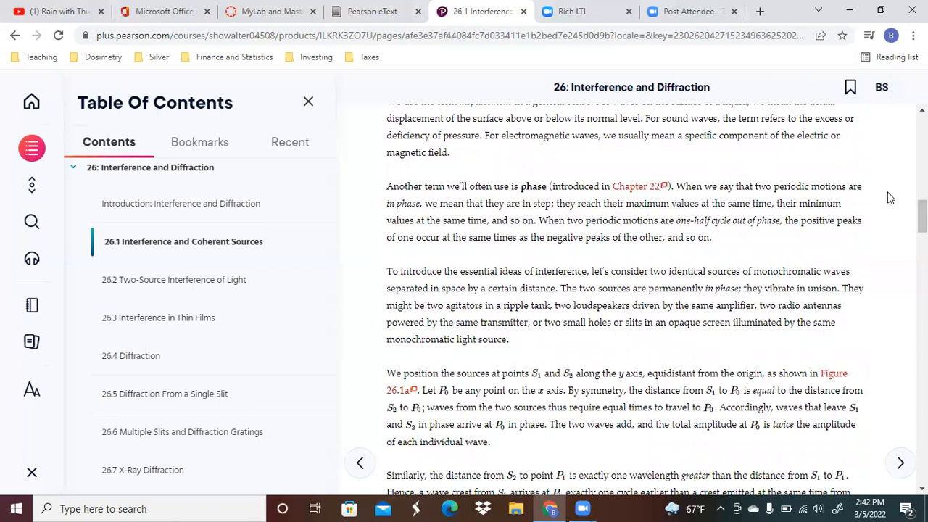
mouse_move(640, 335)
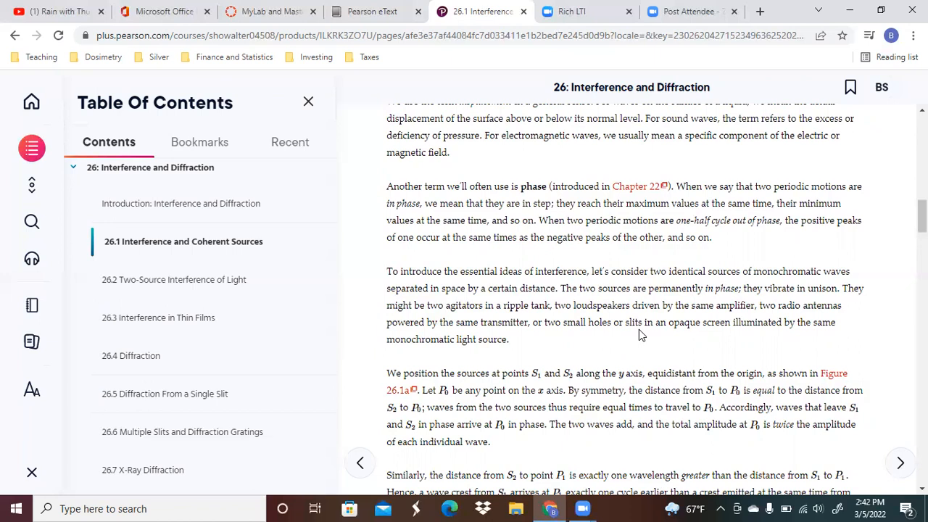
scroll(down, 3)
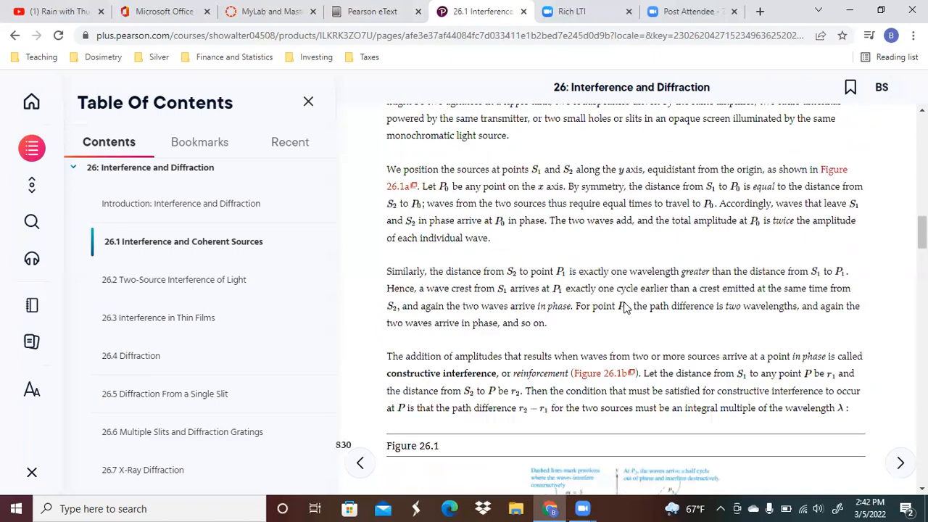
scroll(down, 3)
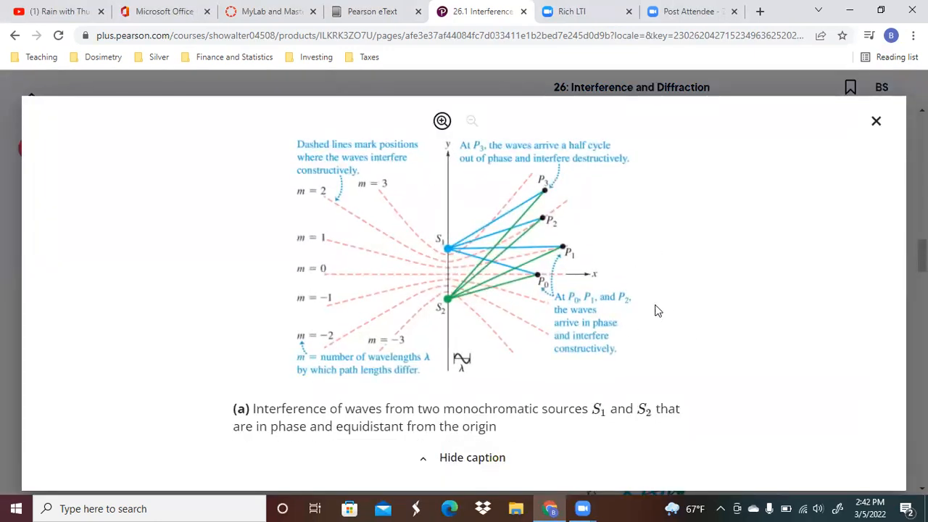
mouse_move(579, 410)
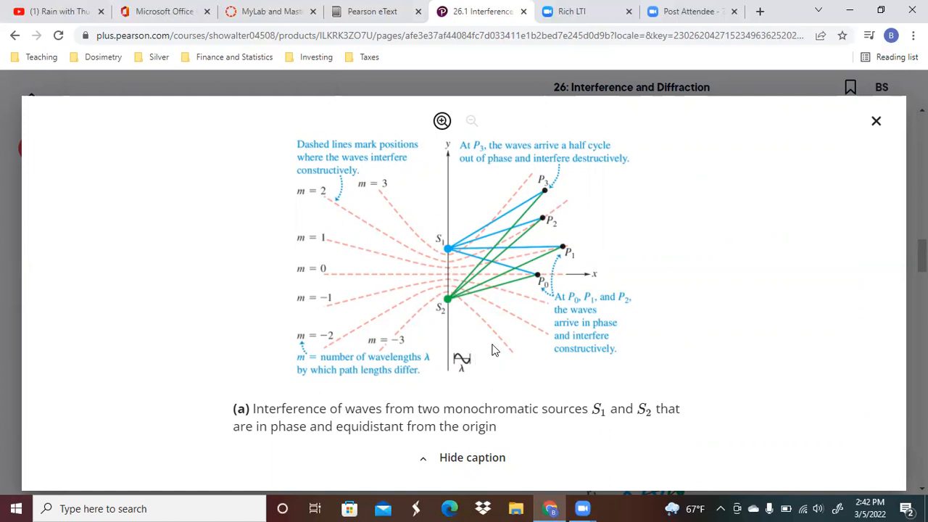
mouse_move(575, 245)
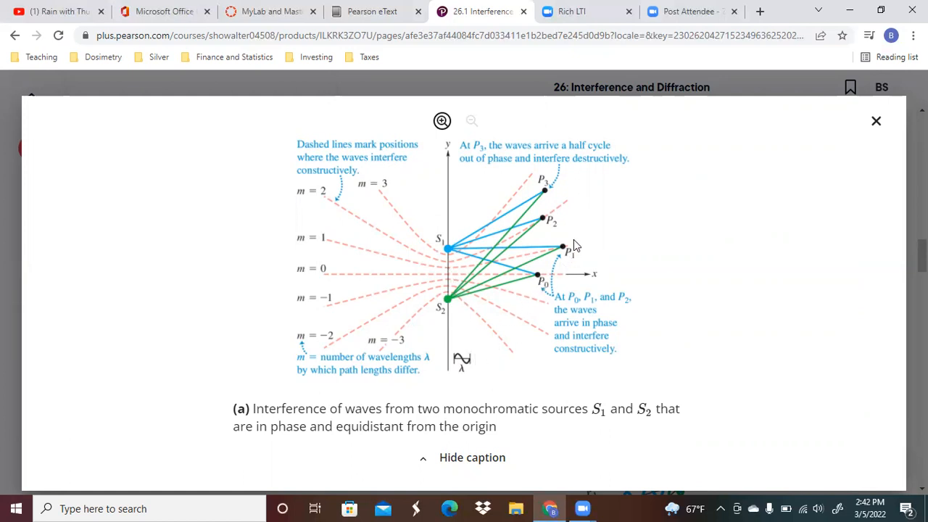
mouse_move(545, 202)
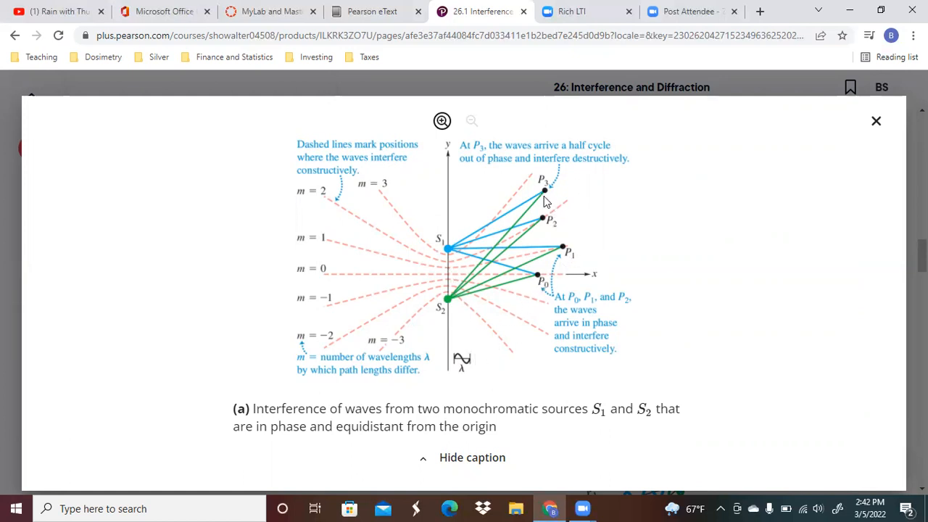
mouse_move(634, 306)
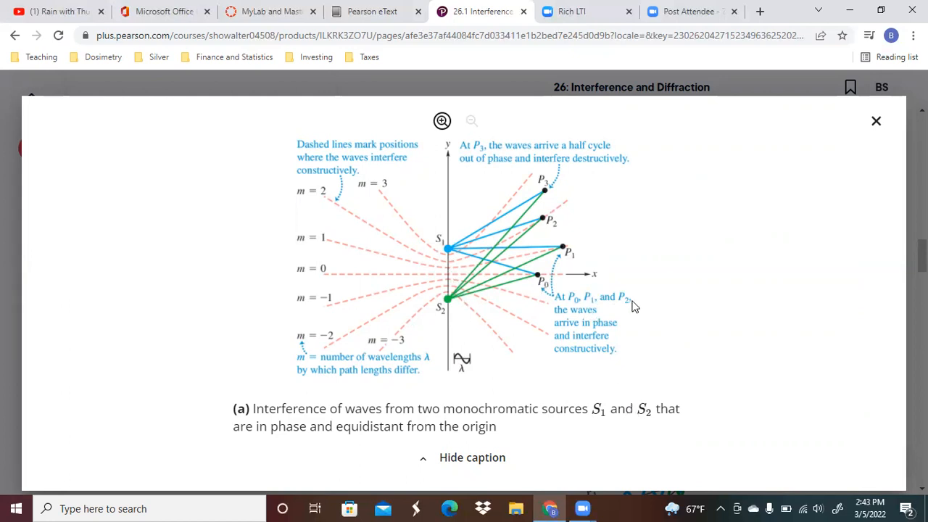
mouse_move(550, 305)
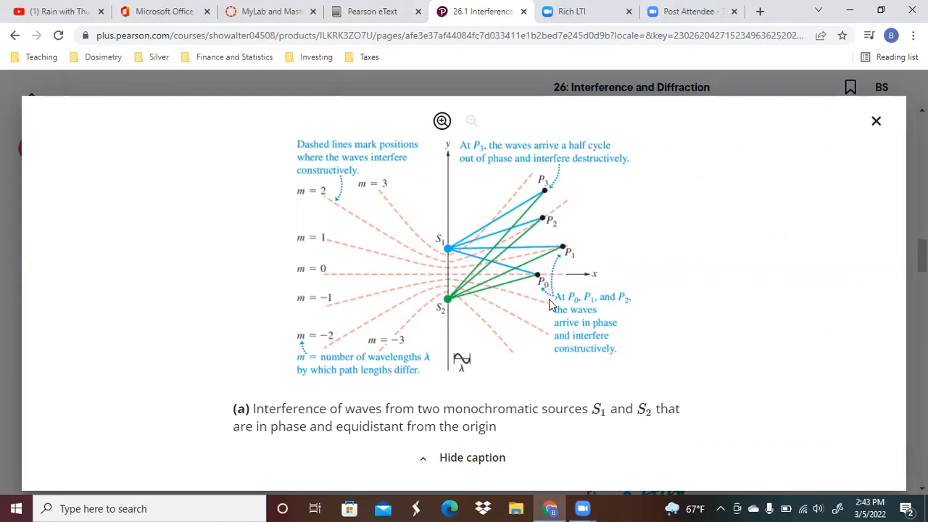
mouse_move(609, 341)
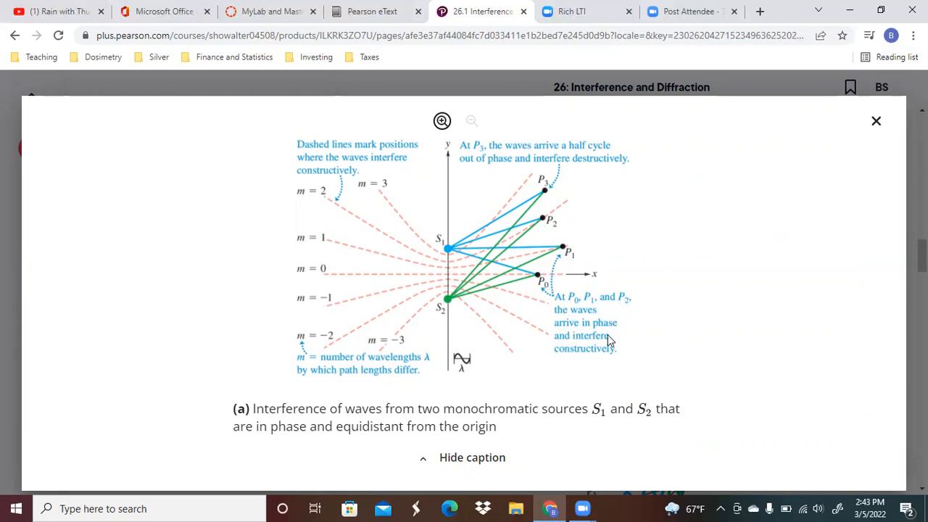
mouse_move(621, 373)
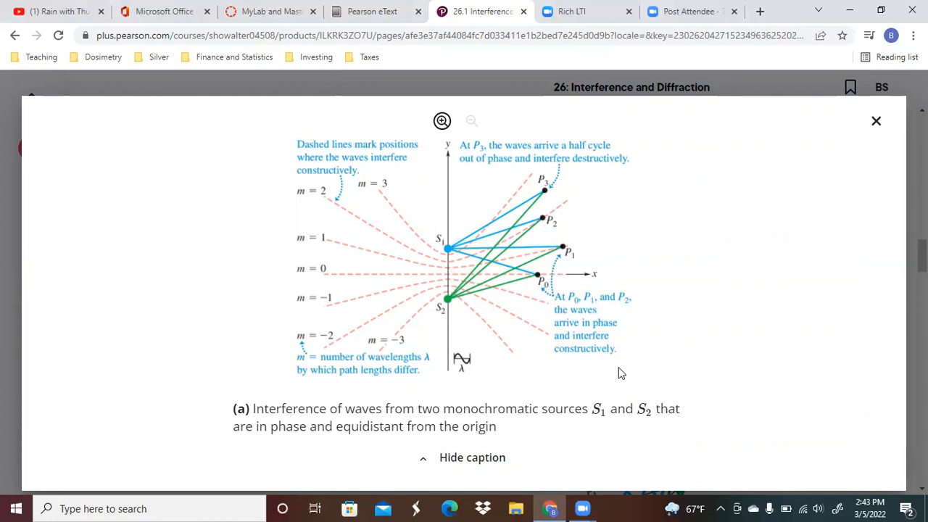
mouse_move(620, 372)
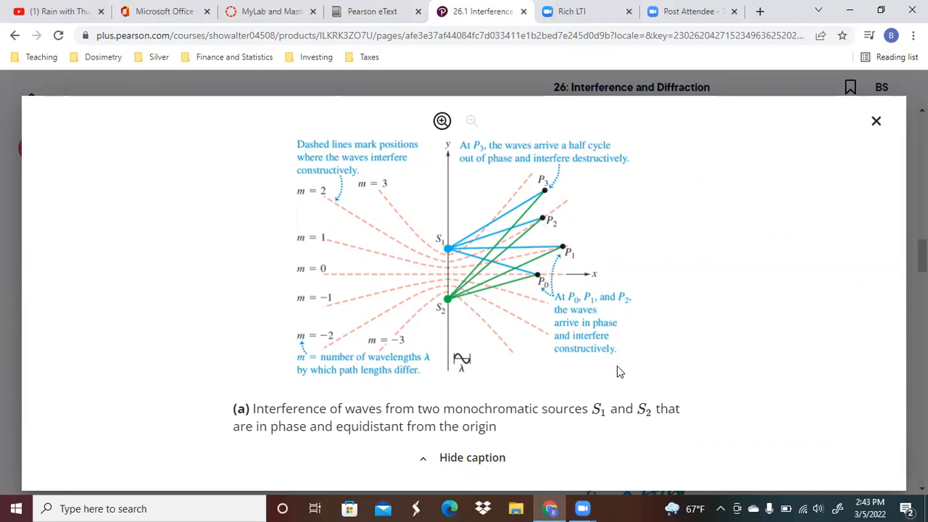
mouse_move(279, 139)
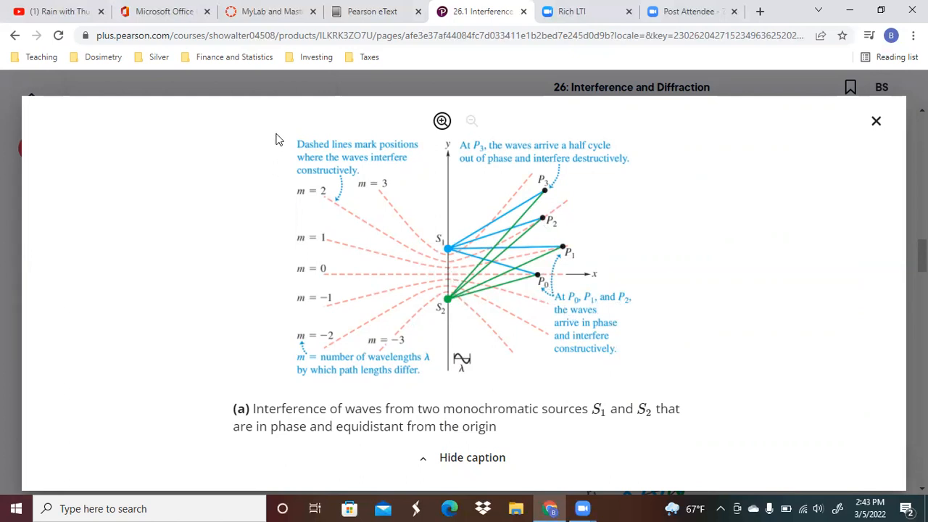
mouse_move(558, 196)
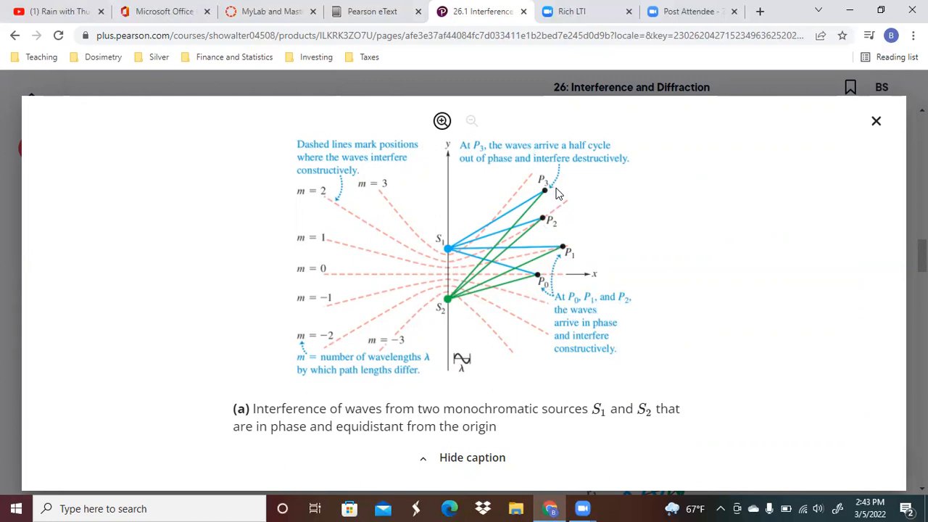
mouse_move(553, 212)
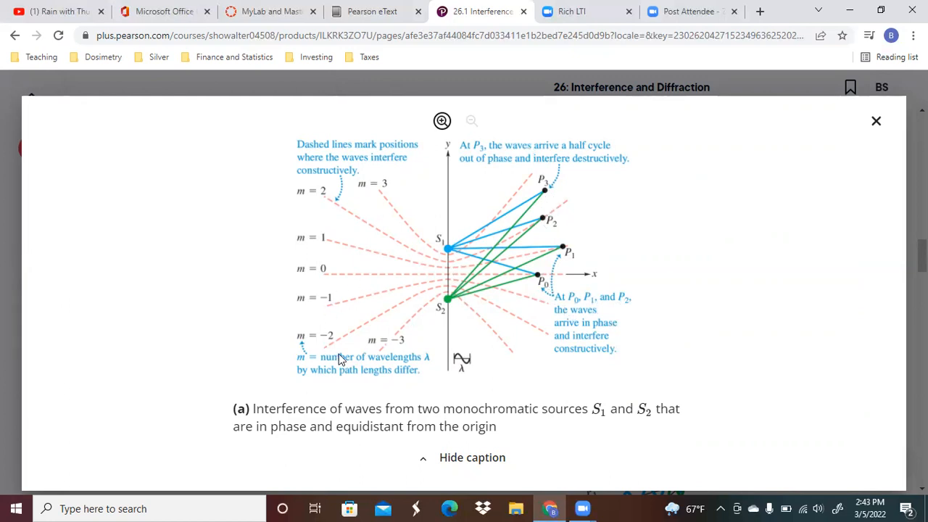
mouse_move(319, 423)
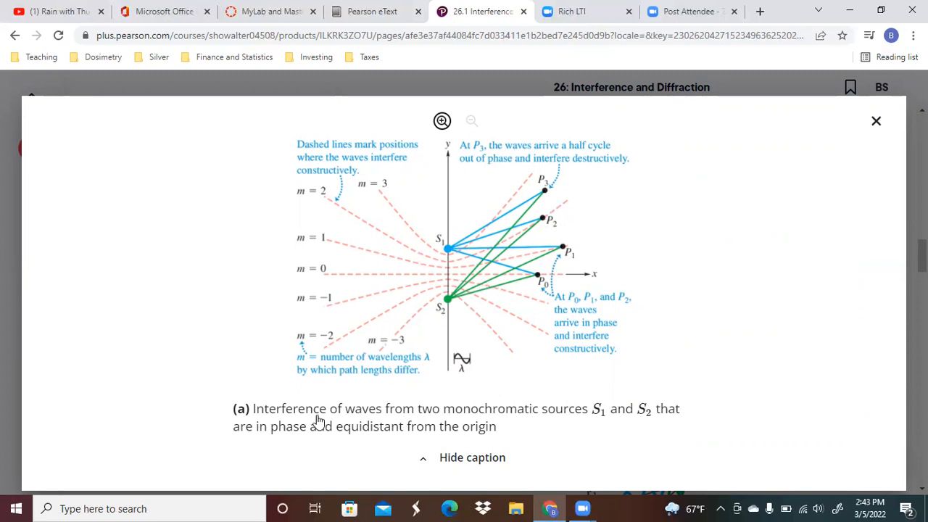
mouse_move(396, 321)
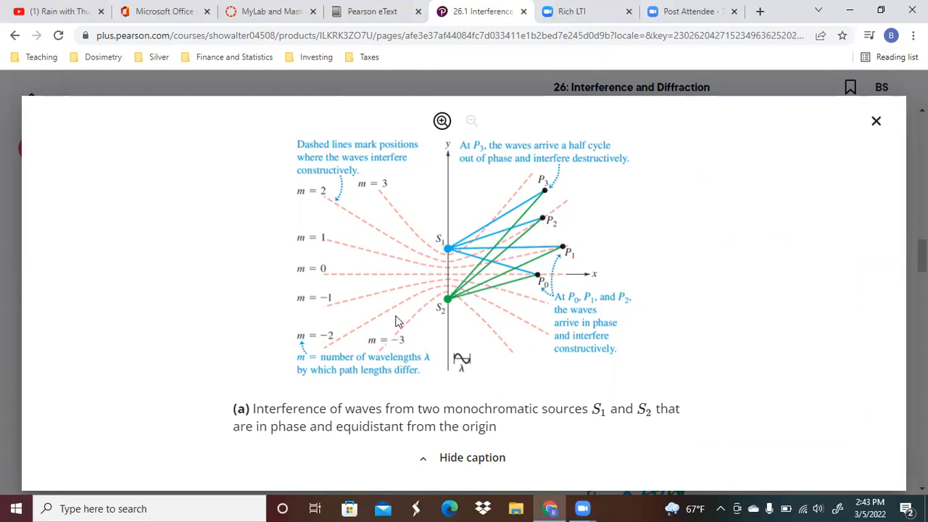
mouse_move(404, 344)
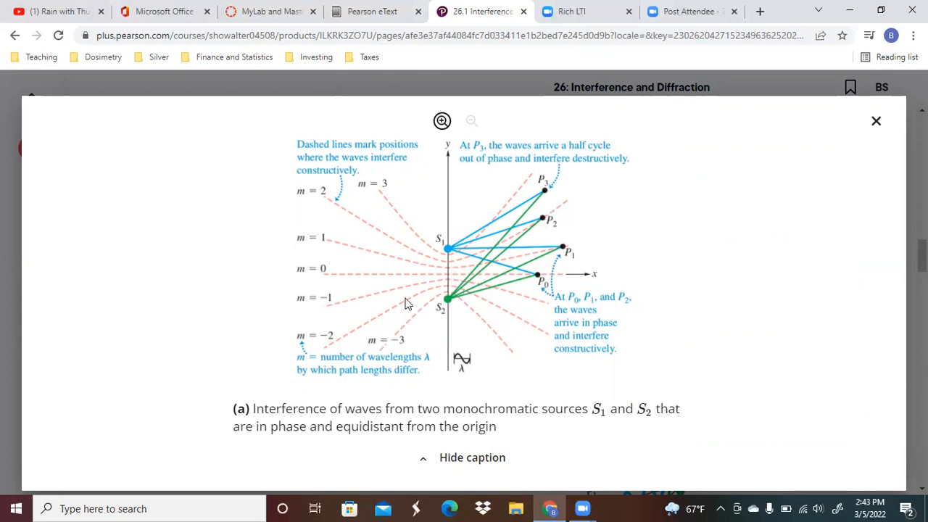
mouse_move(350, 360)
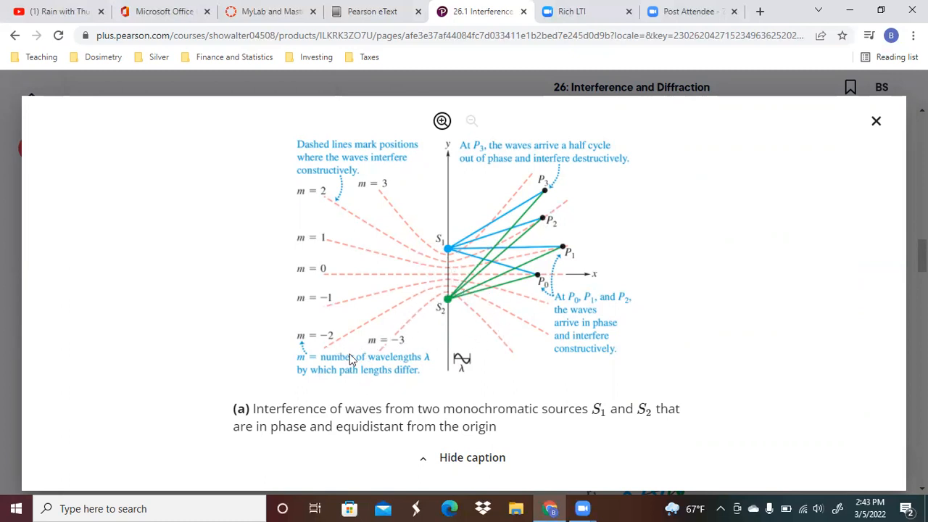
mouse_move(381, 392)
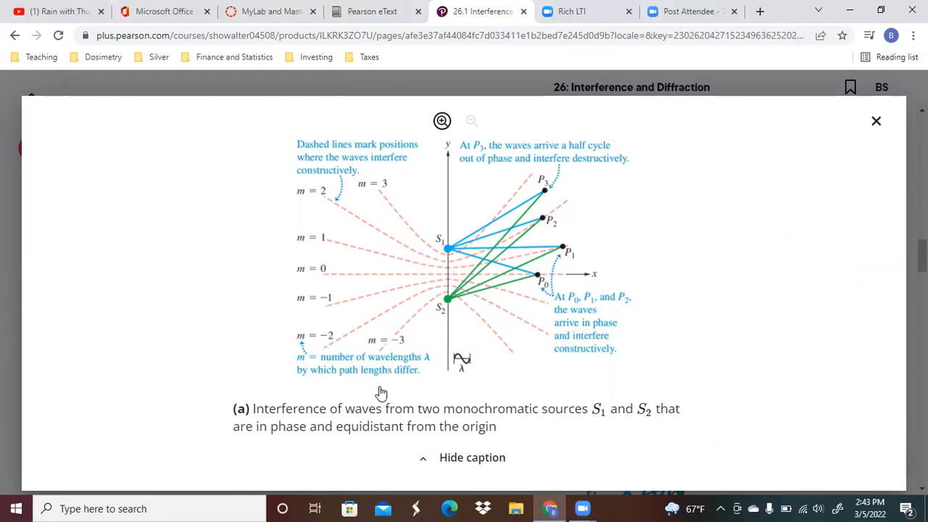
mouse_move(468, 292)
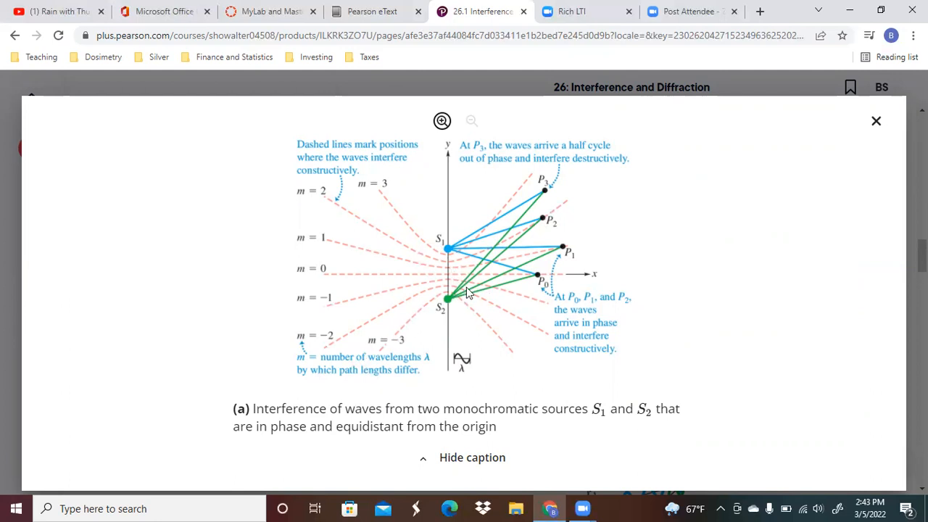
mouse_move(498, 274)
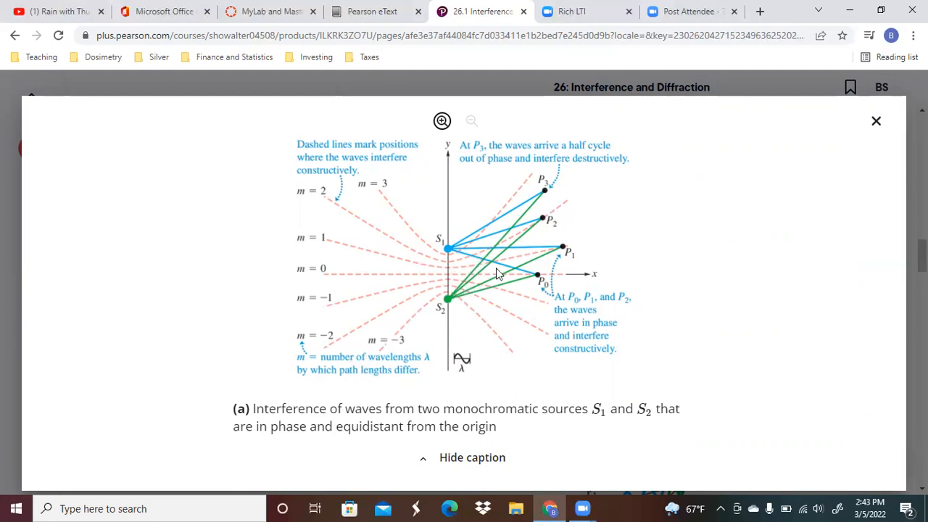
mouse_move(549, 224)
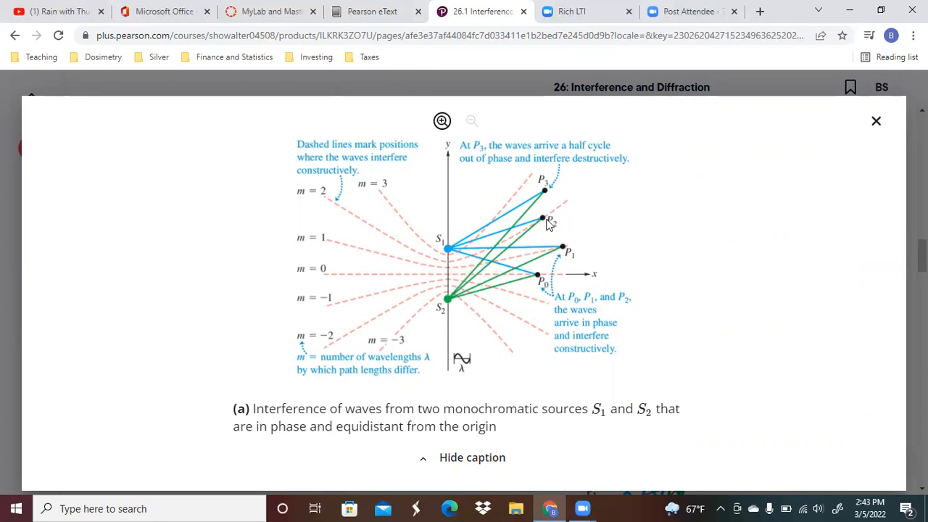
mouse_move(397, 253)
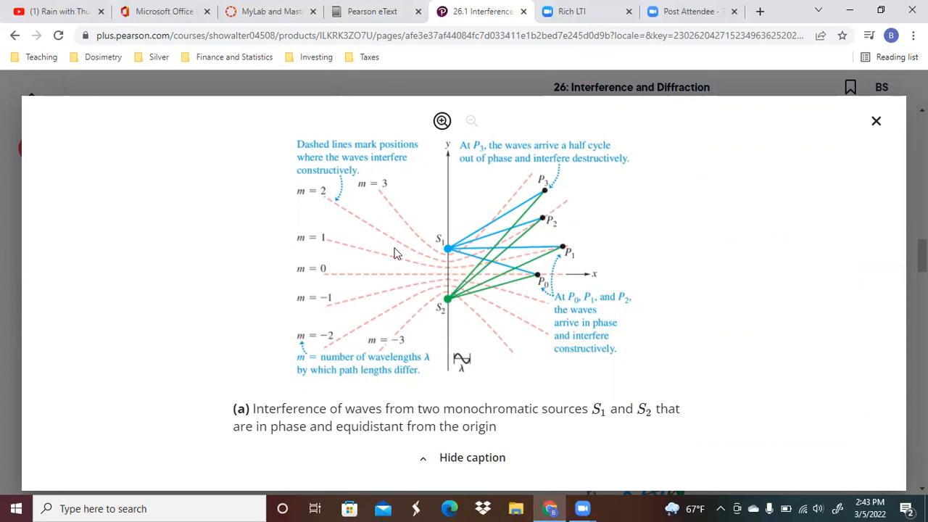
mouse_move(344, 231)
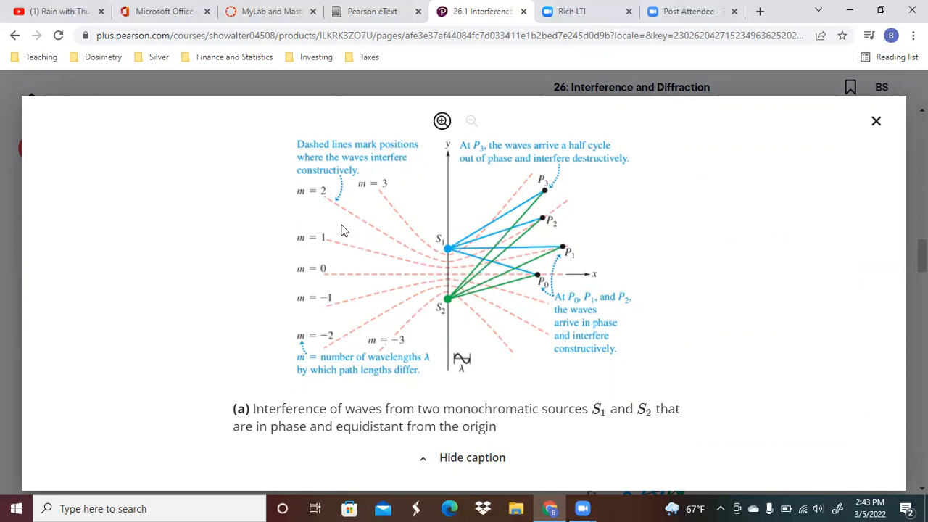
mouse_move(355, 239)
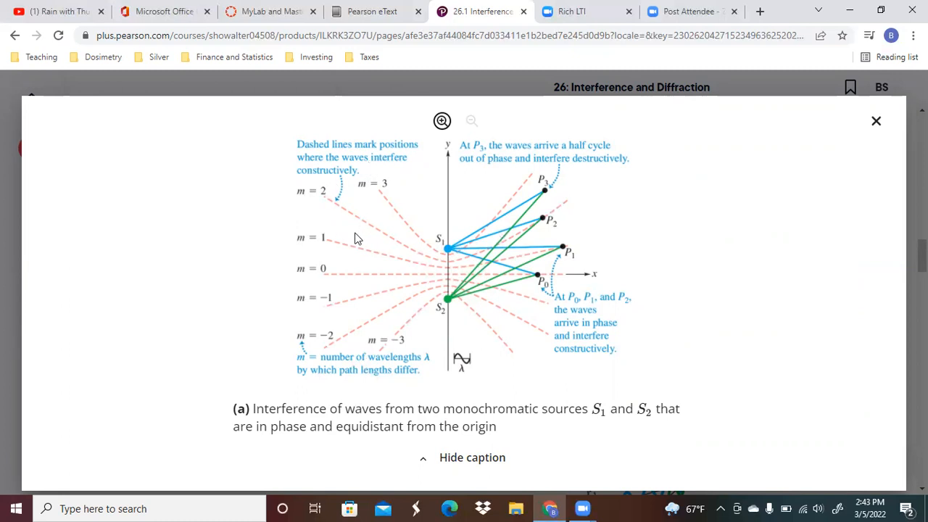
mouse_move(561, 234)
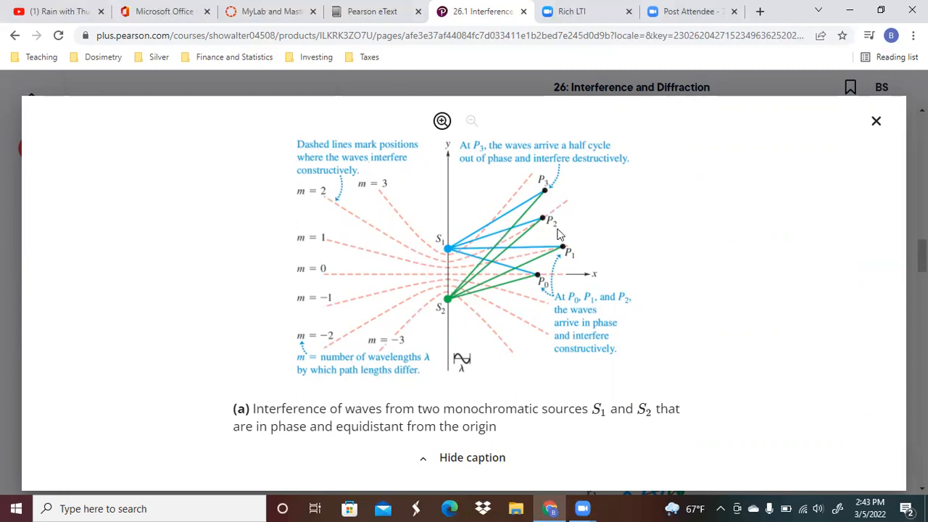
mouse_move(552, 282)
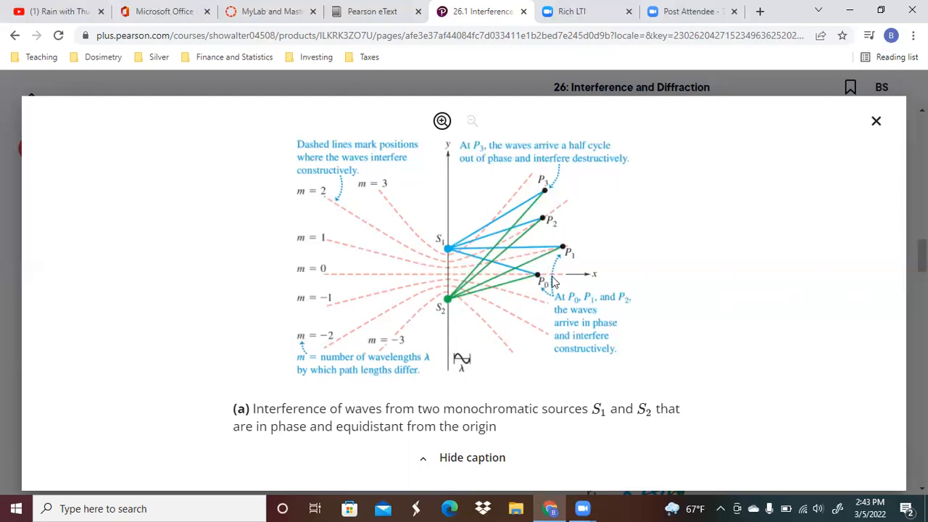
mouse_move(549, 194)
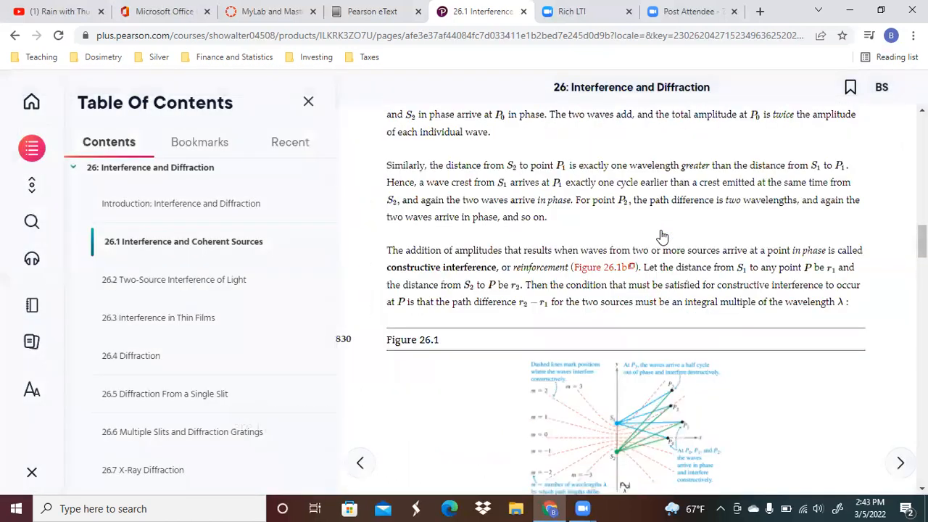
Scroll past Figure 26.1(a) to panel (b), the constructive interference condition
scroll(up, 3)
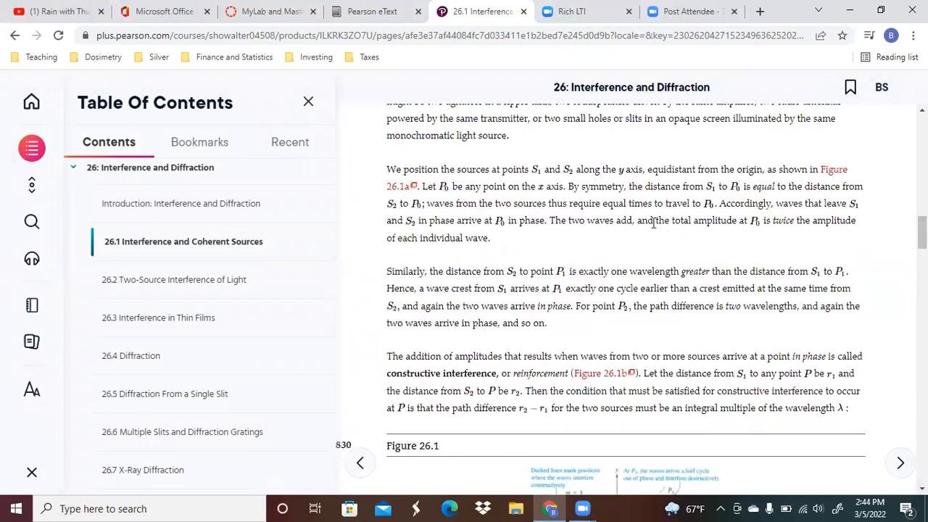
scroll(down, 3)
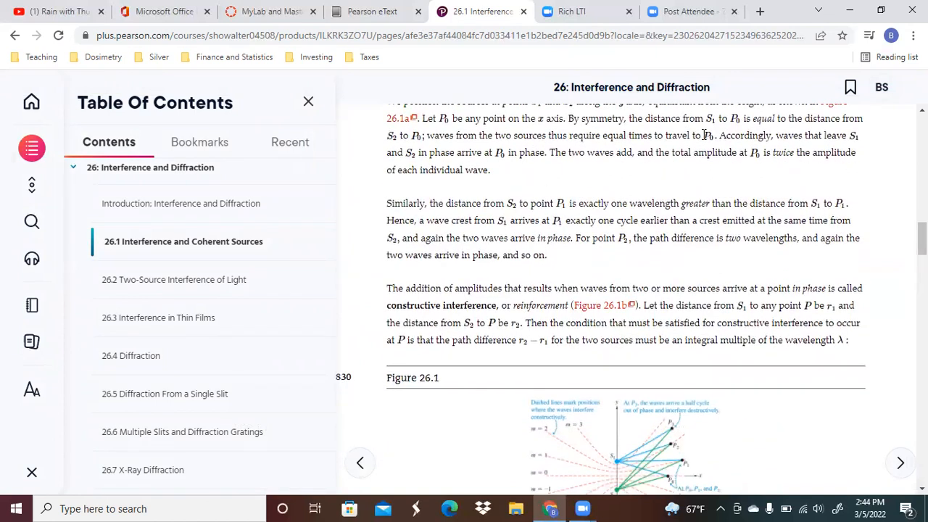
scroll(down, 3)
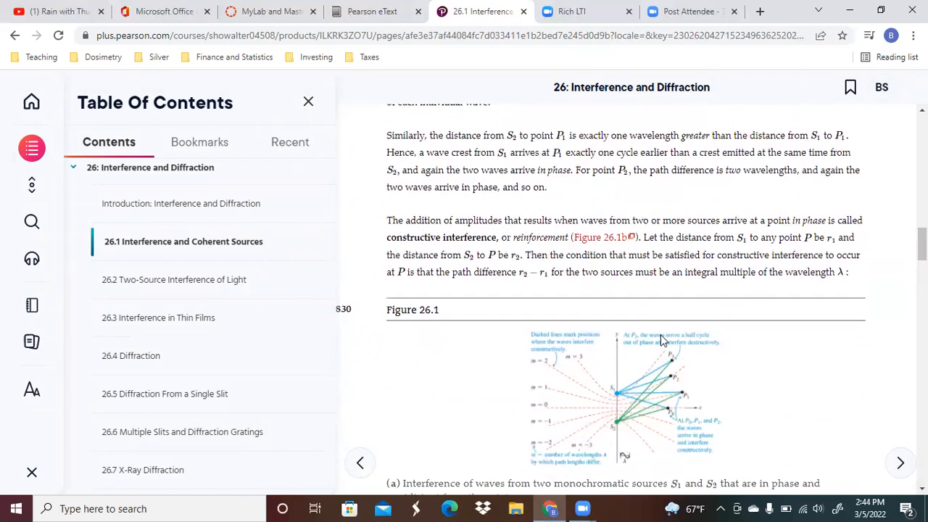
scroll(down, 3)
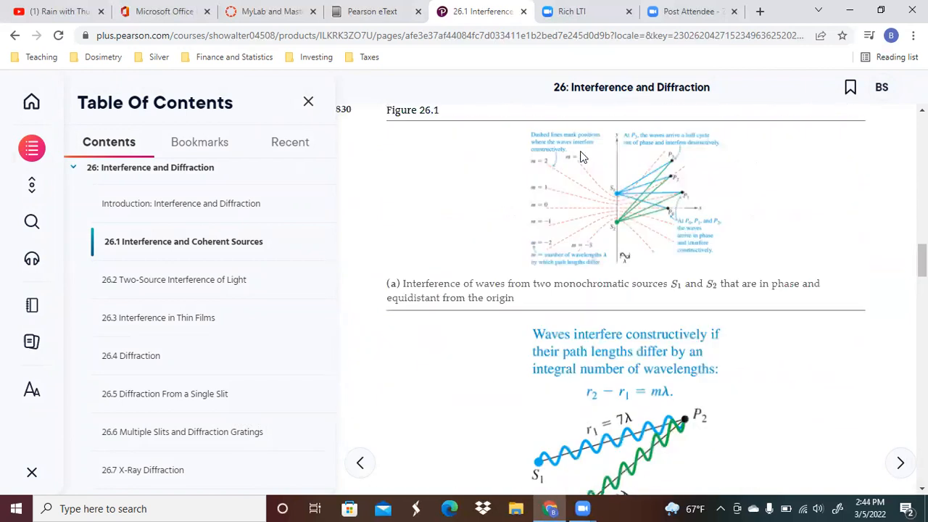
scroll(down, 3)
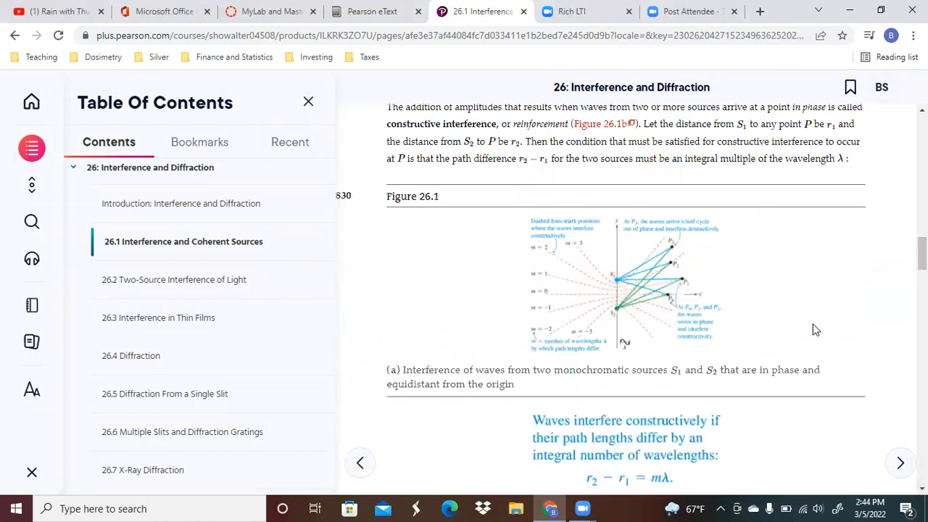
scroll(down, 3)
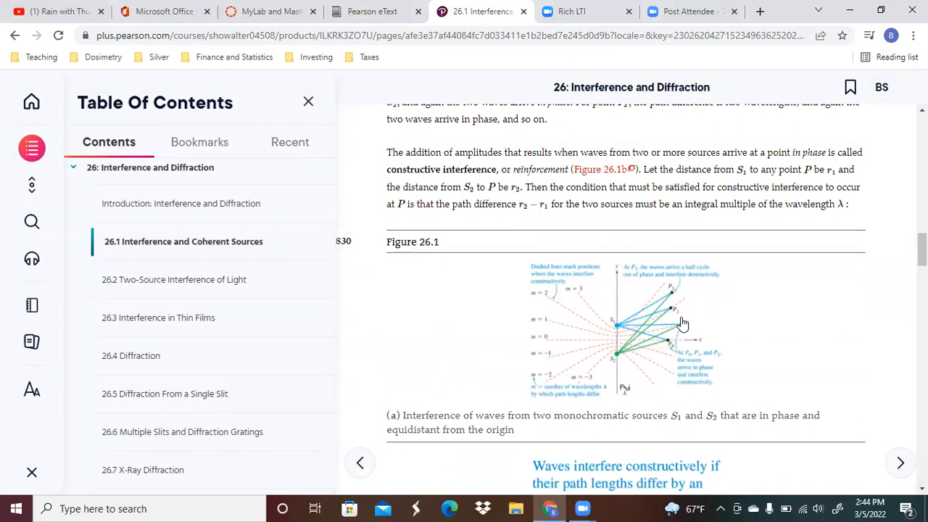
scroll(down, 3)
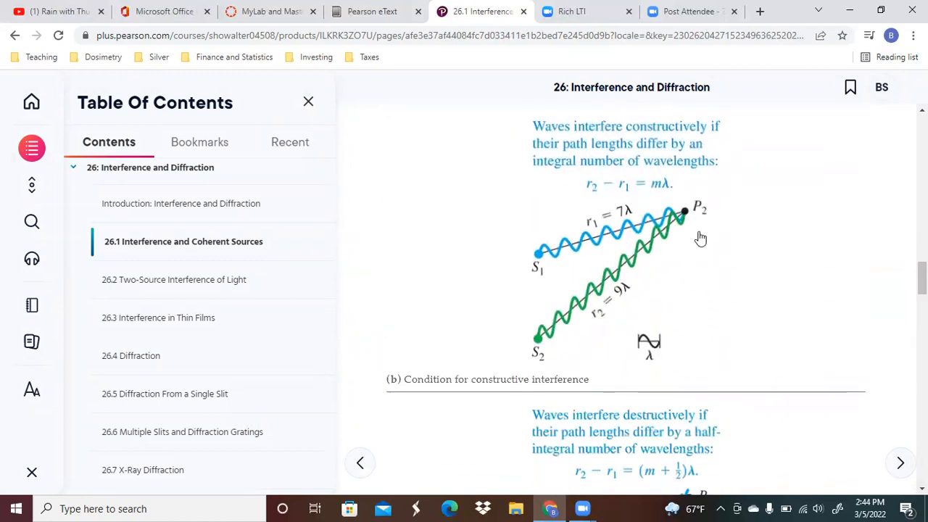
mouse_move(685, 223)
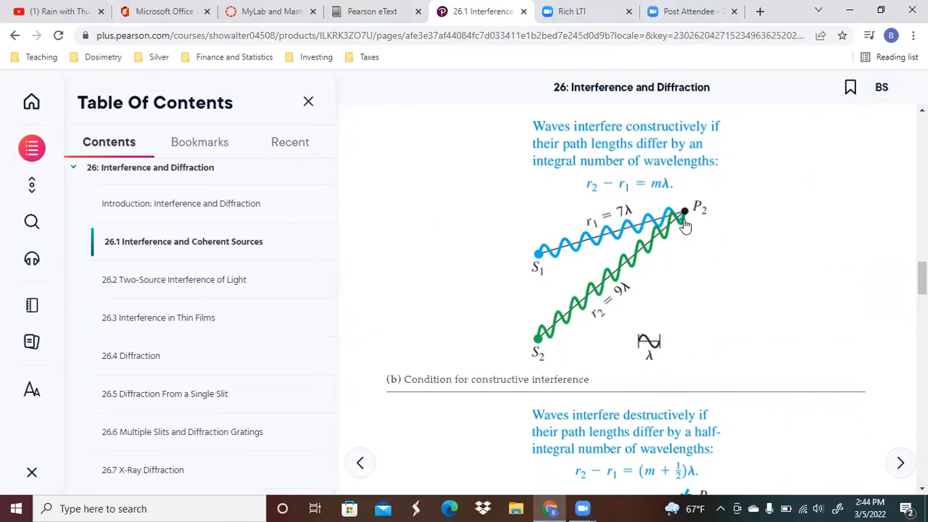
mouse_move(647, 203)
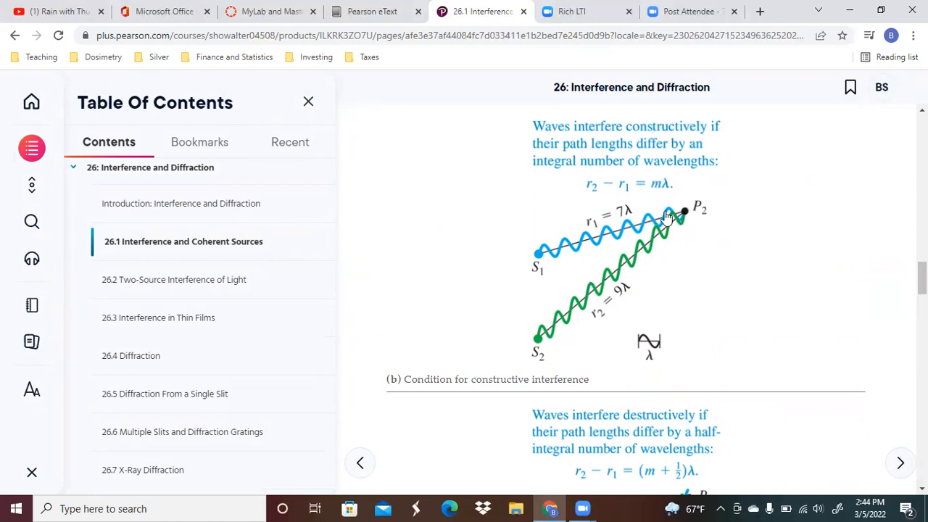
mouse_move(559, 256)
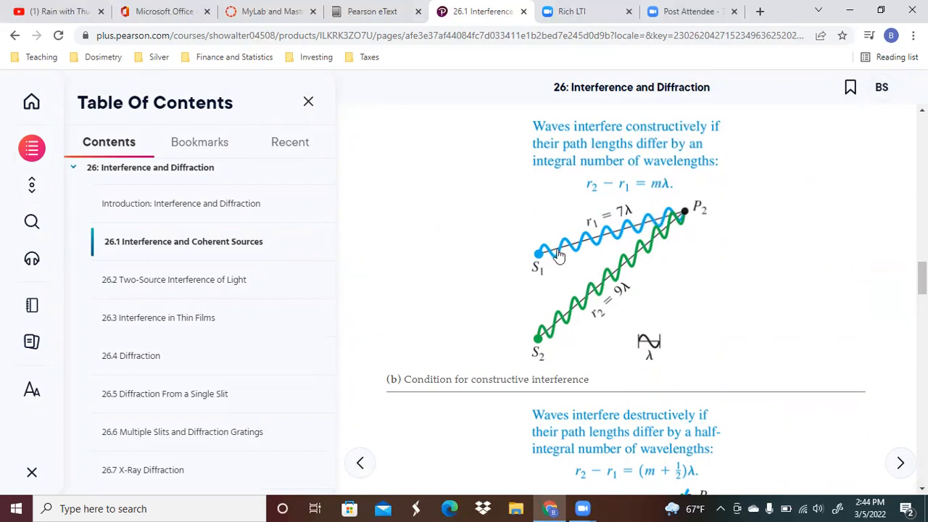
mouse_move(589, 245)
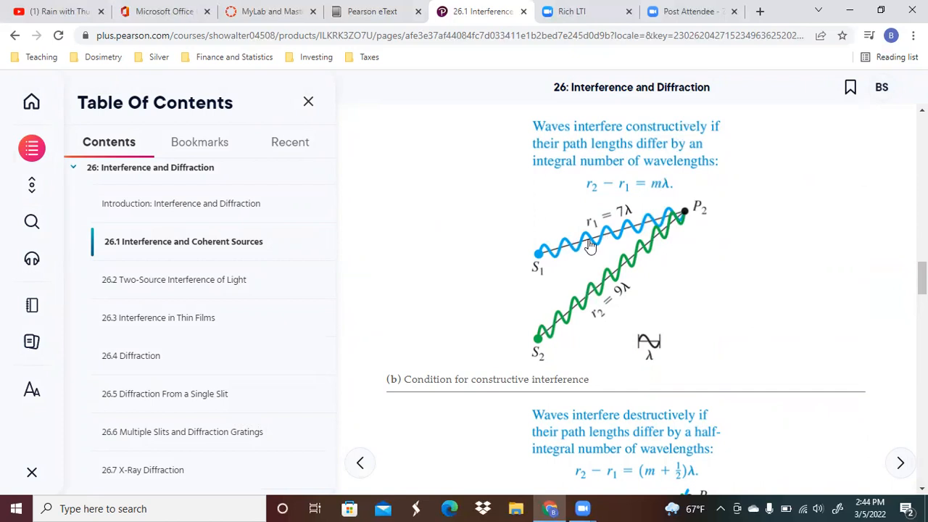
mouse_move(637, 231)
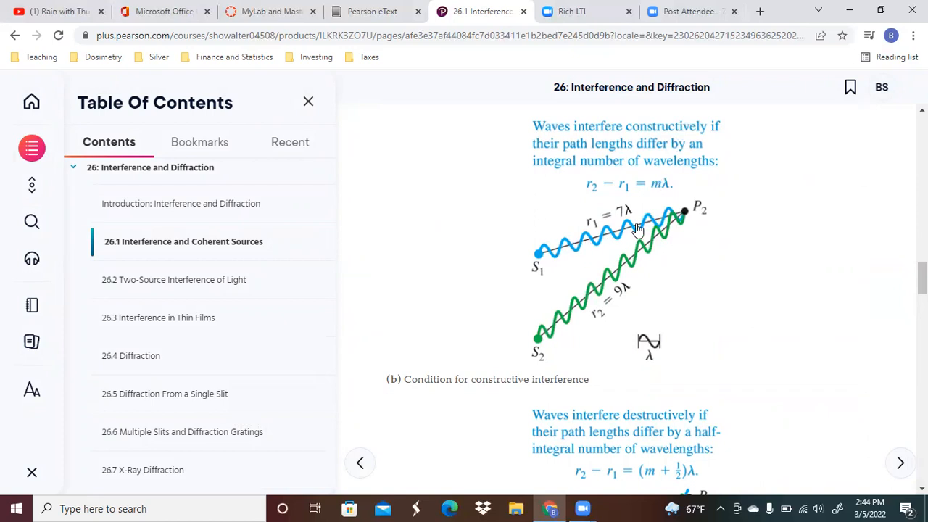
mouse_move(666, 309)
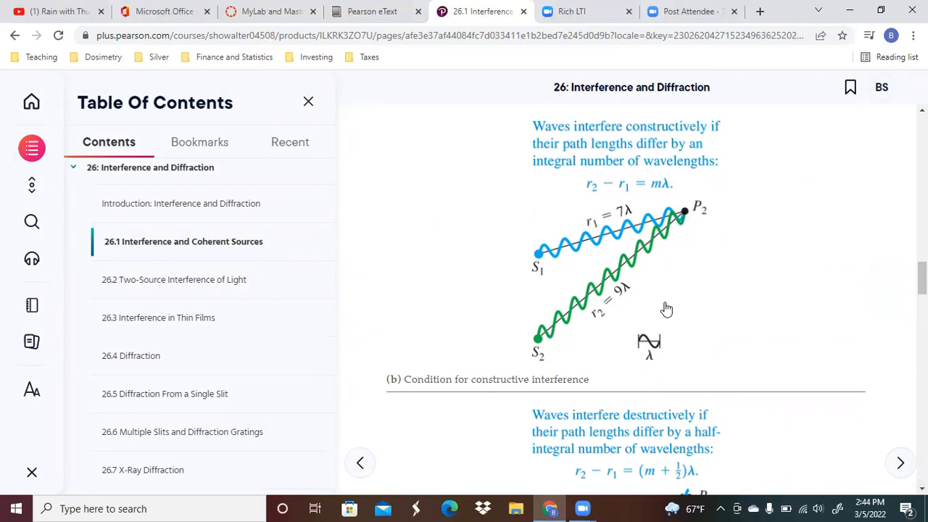
mouse_move(769, 248)
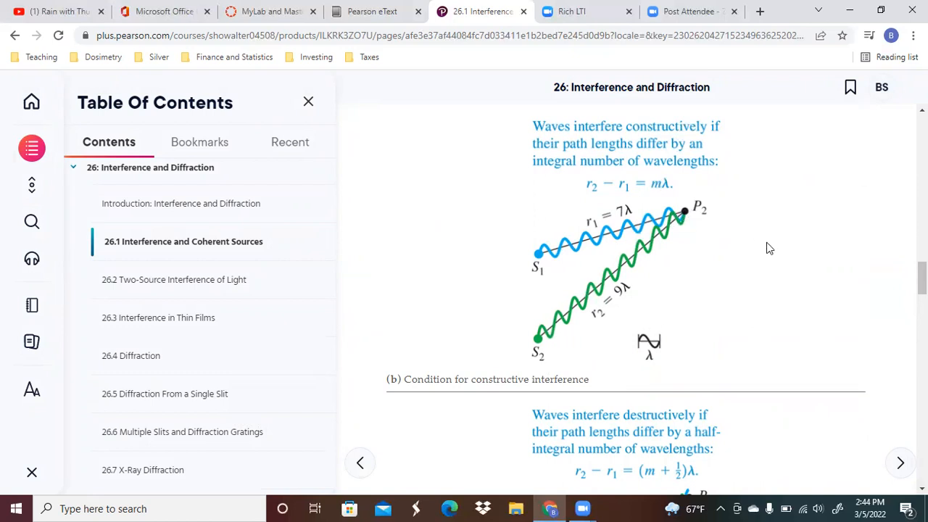
Scroll down to Figure 26.1(c), the half-wavelength destructive interference condition at P3
scroll(down, 3)
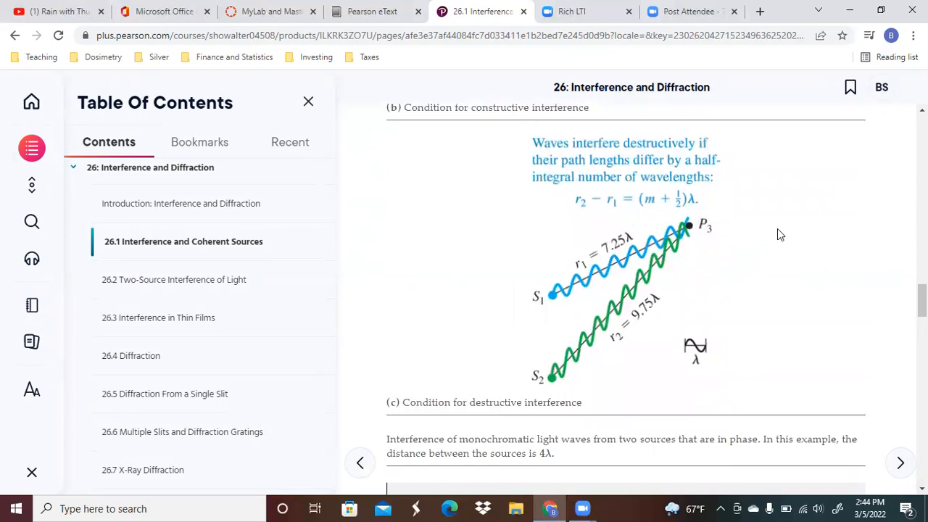
mouse_move(703, 225)
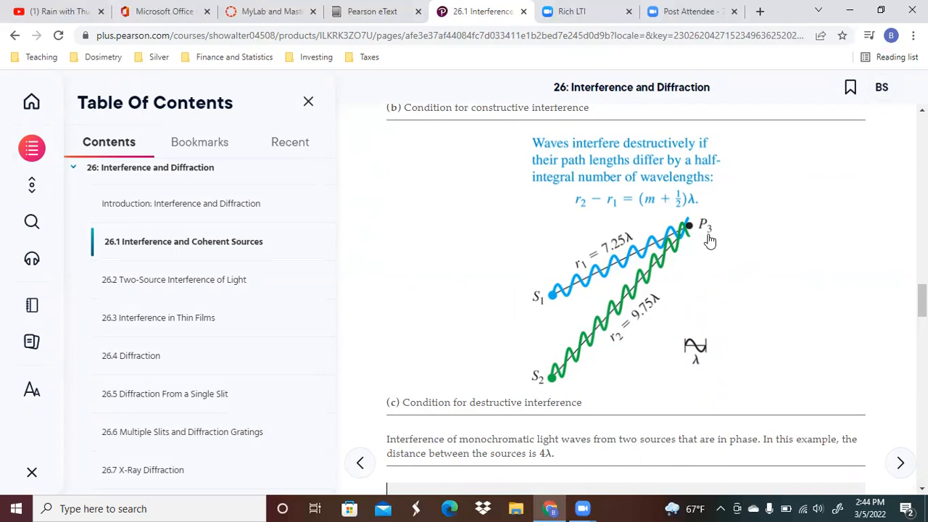
mouse_move(714, 239)
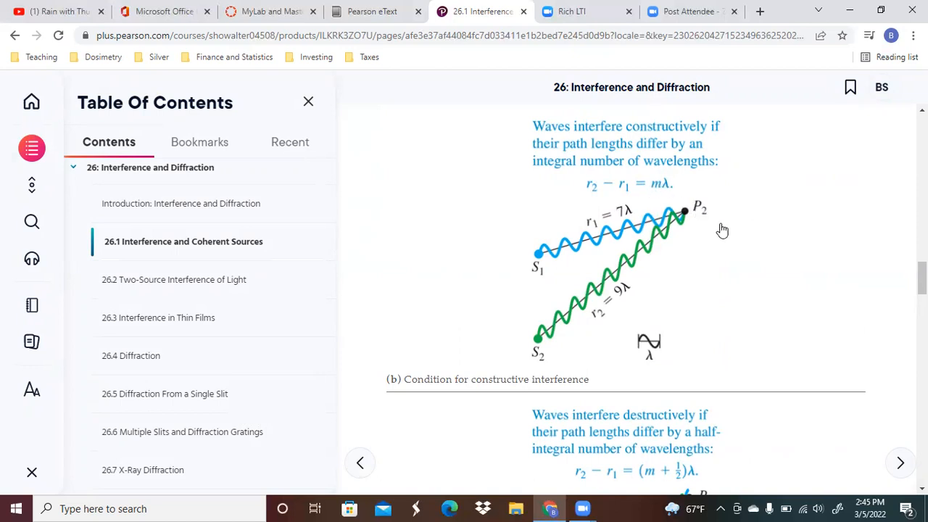
mouse_move(740, 324)
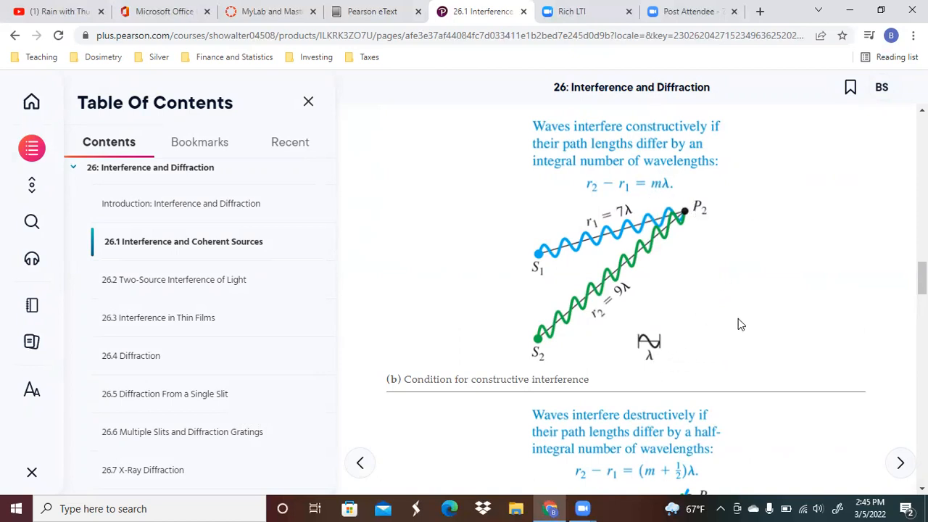
scroll(down, 3)
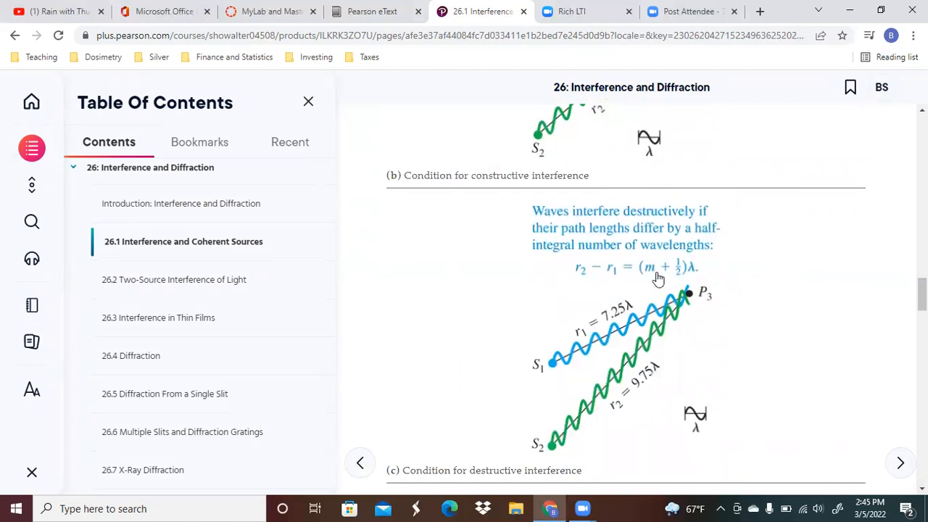
mouse_move(612, 294)
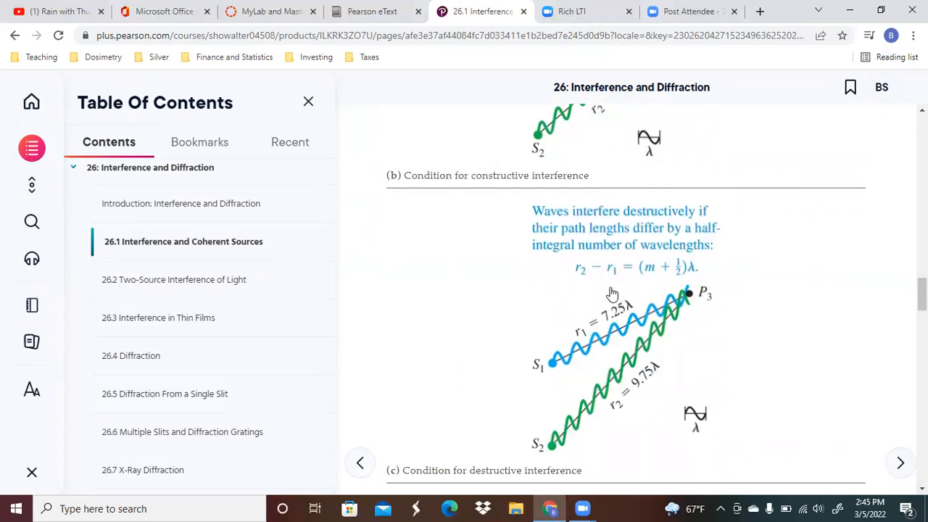
mouse_move(701, 273)
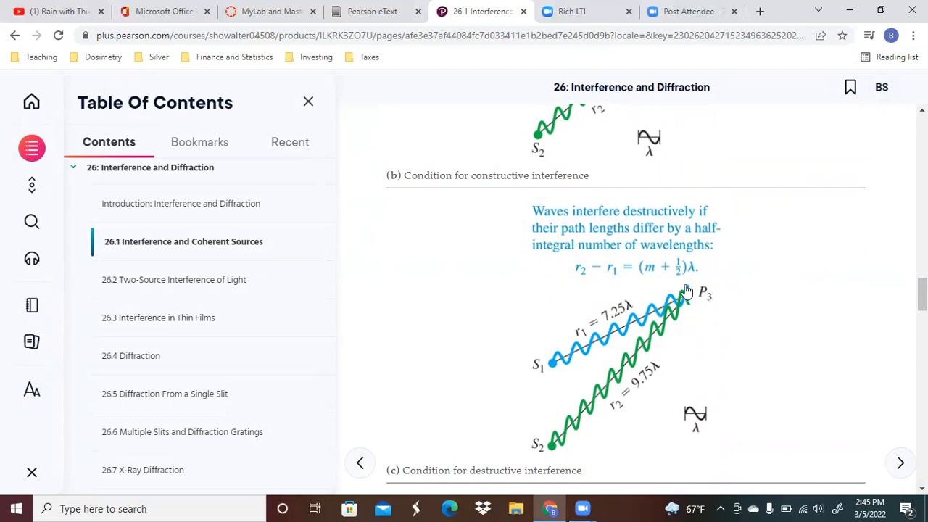
Scroll past the Equation 26.1 and 26.2 boxes to the ripple-tank paragraph
scroll(down, 3)
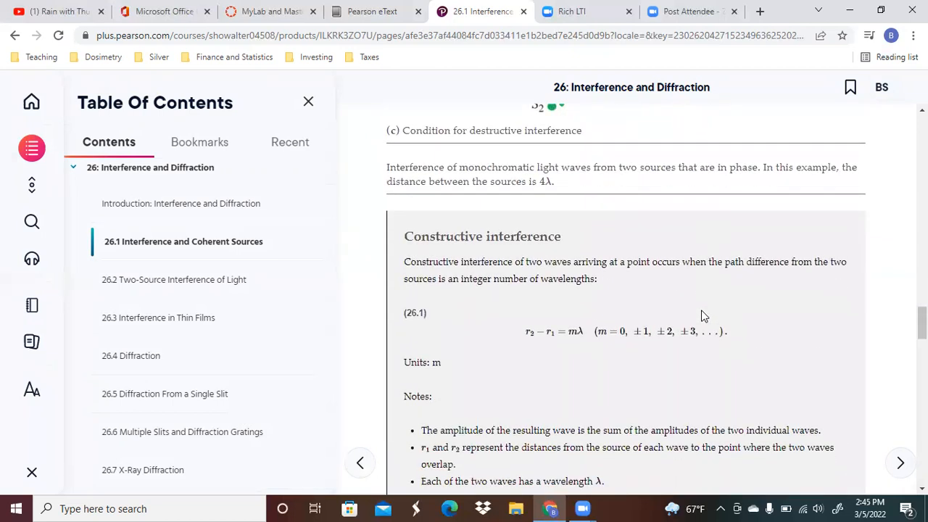
scroll(down, 3)
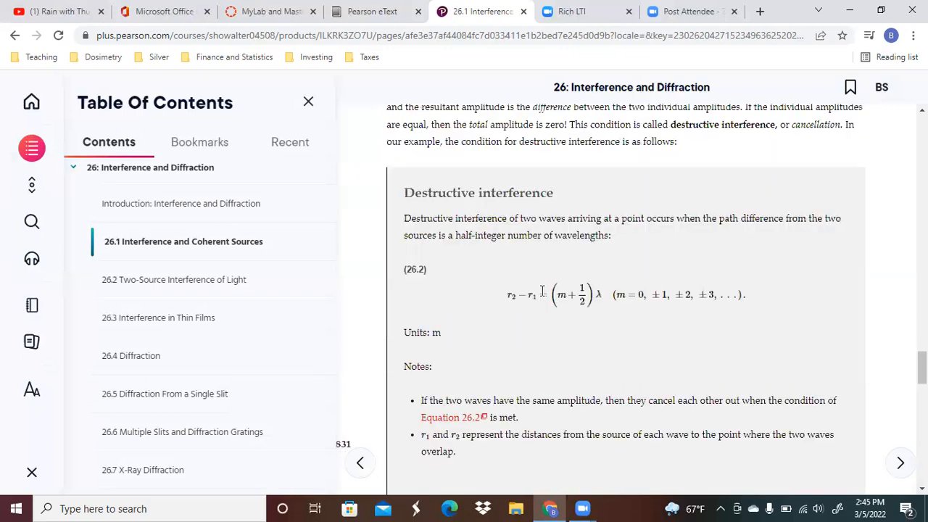
scroll(down, 3)
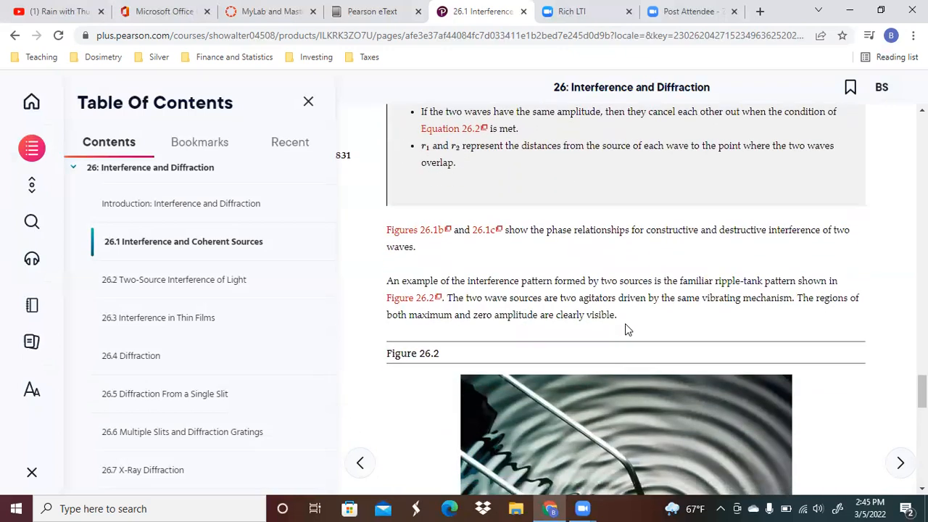
Scroll through the Figure 26.2 ripple photo and caption to the coherent-sources text
scroll(down, 3)
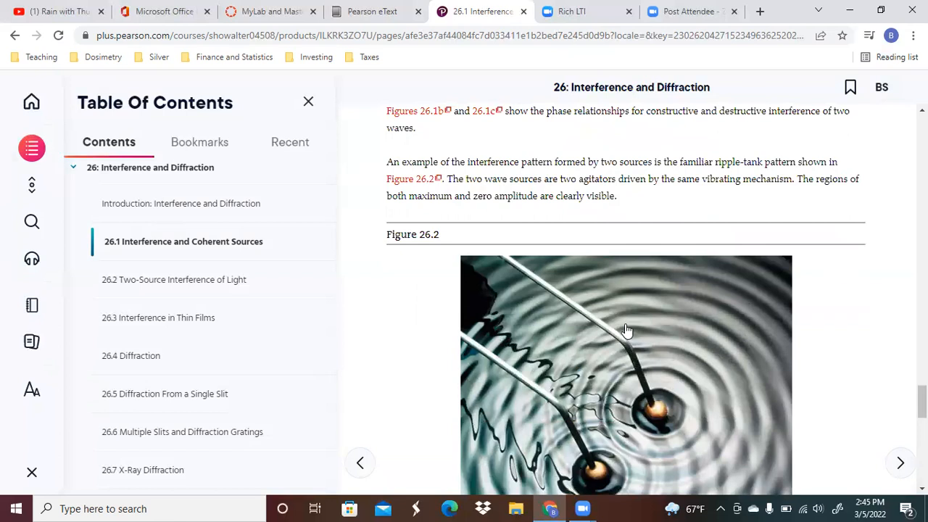
scroll(down, 3)
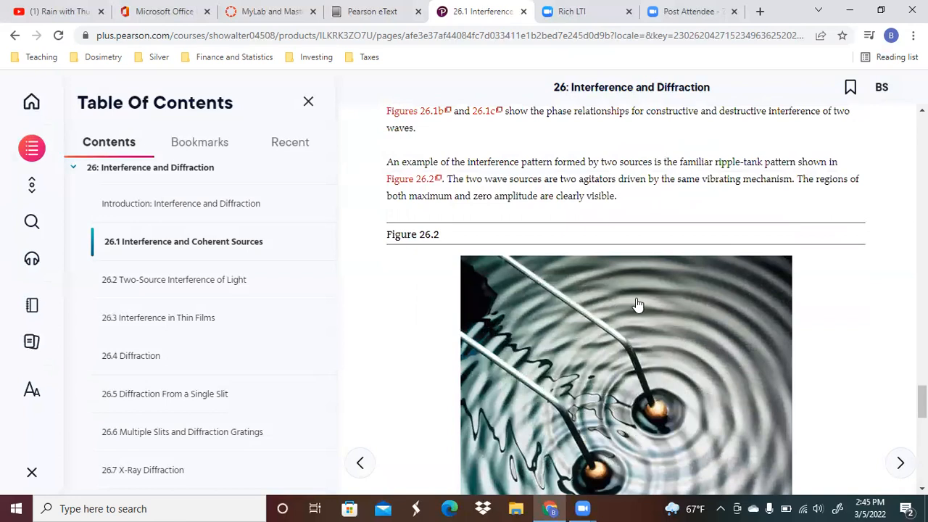
mouse_move(707, 369)
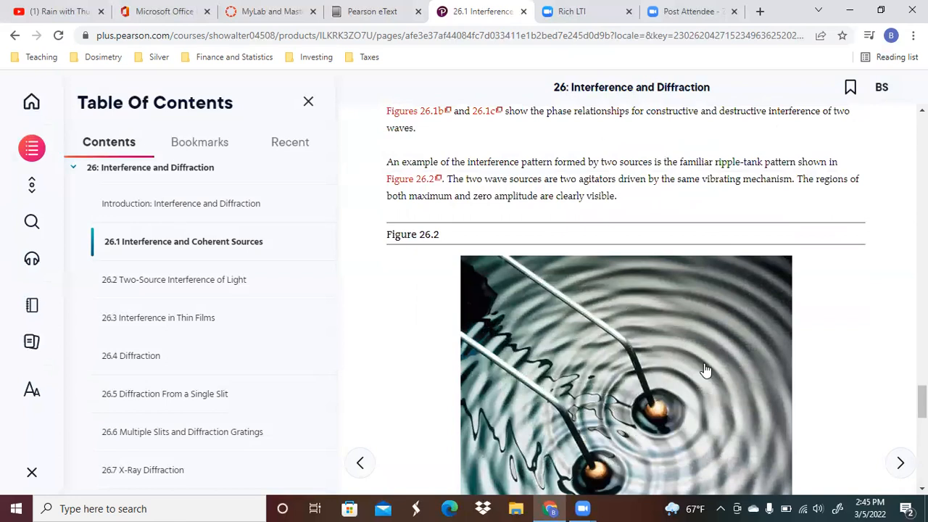
mouse_move(655, 465)
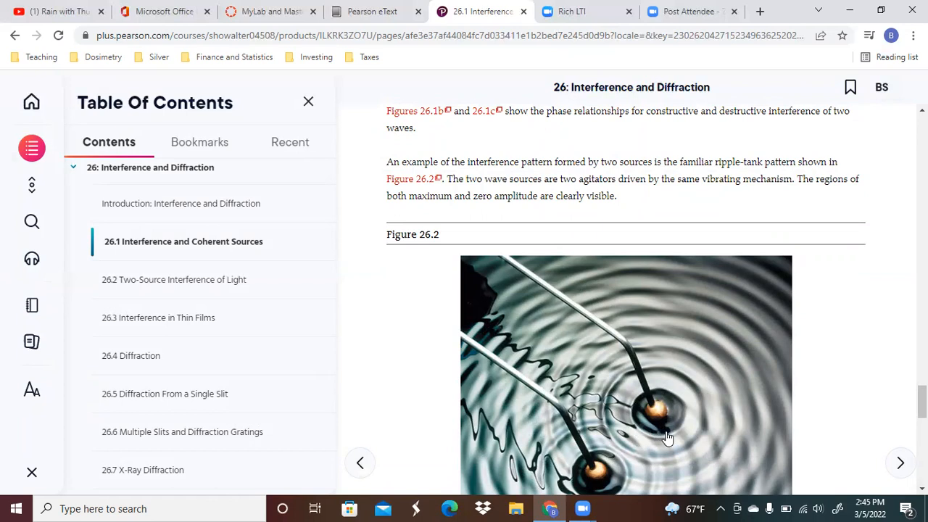
mouse_move(679, 179)
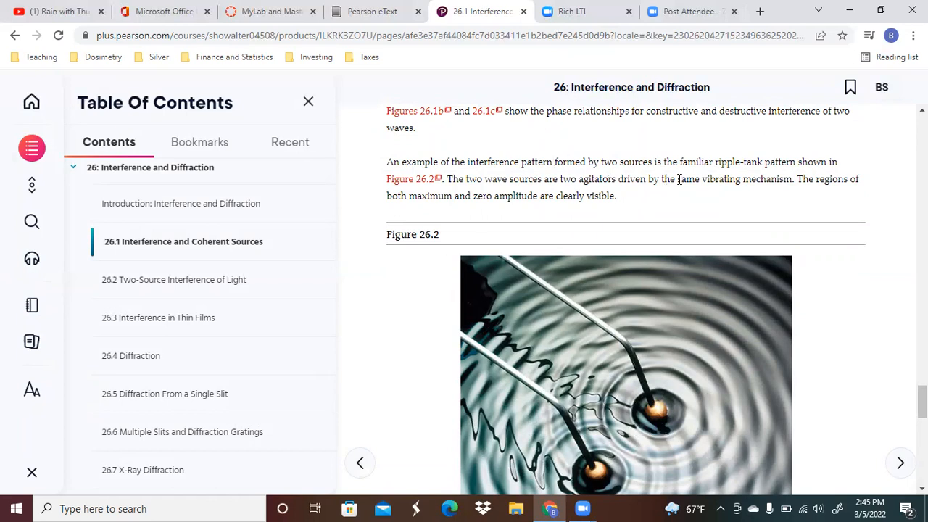
scroll(down, 3)
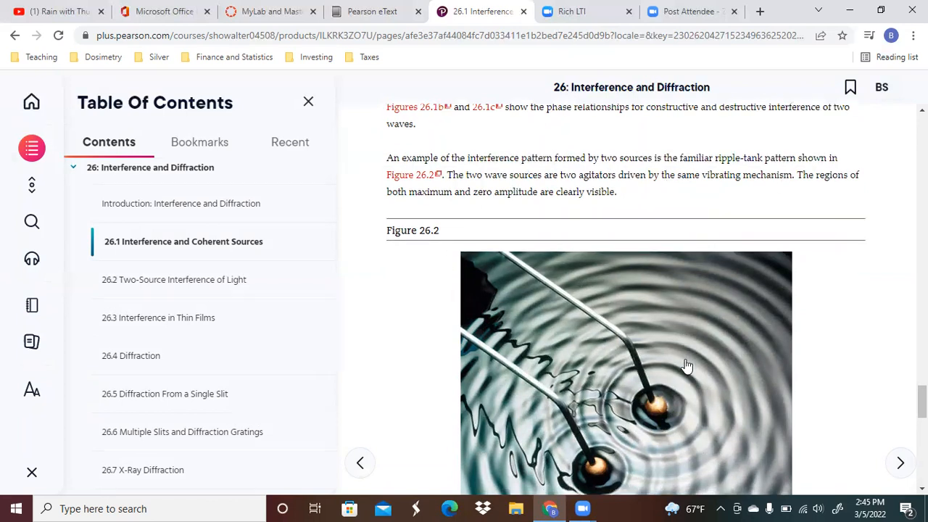
scroll(down, 3)
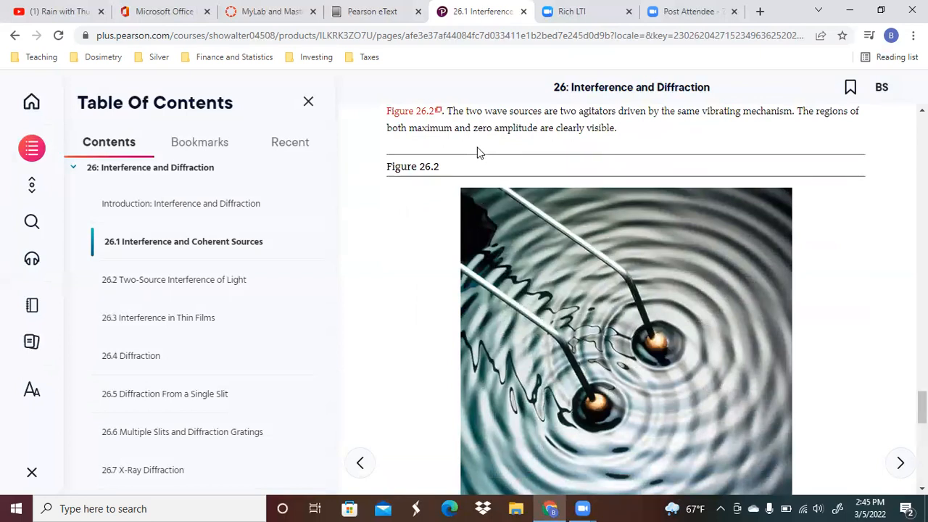
mouse_move(457, 154)
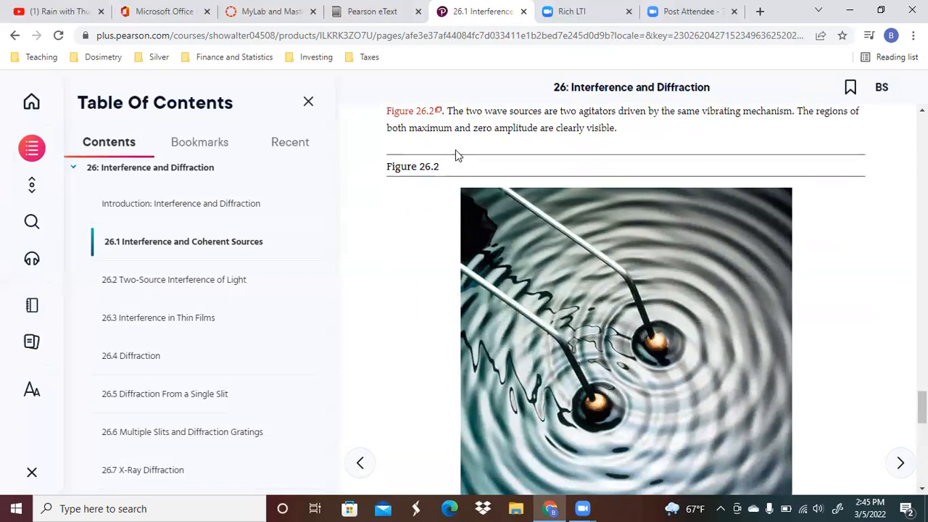
mouse_move(648, 397)
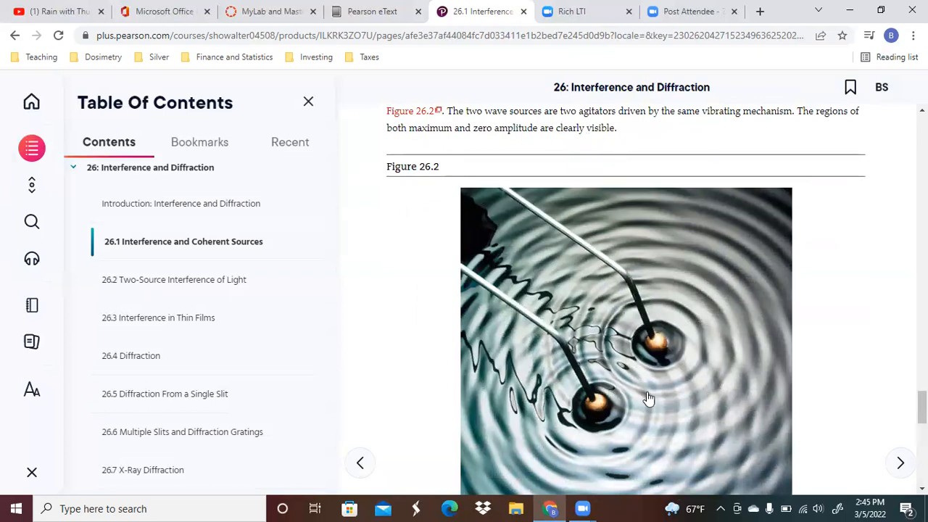
mouse_move(619, 314)
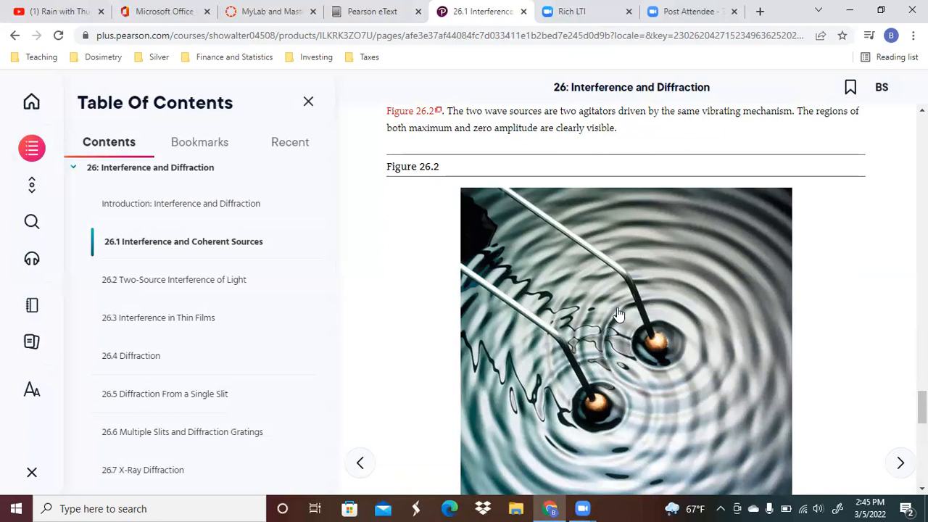
mouse_move(682, 446)
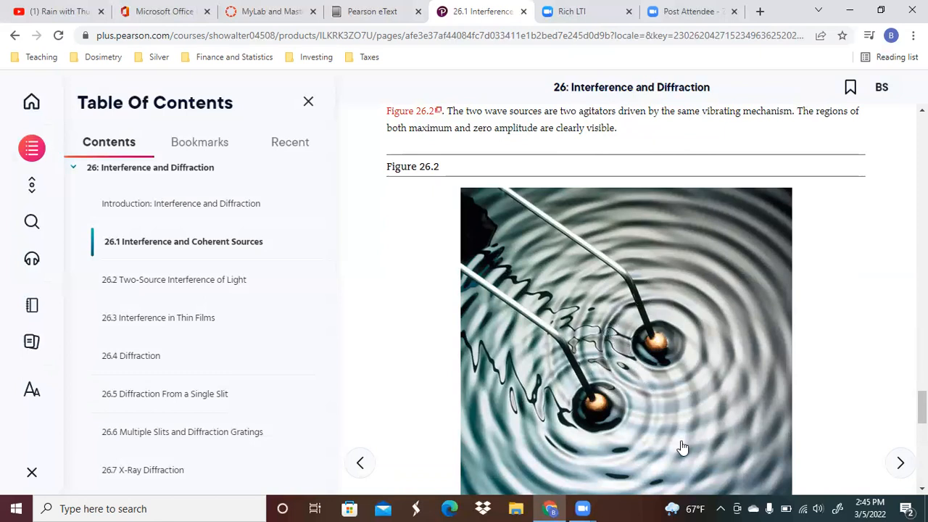
mouse_move(626, 397)
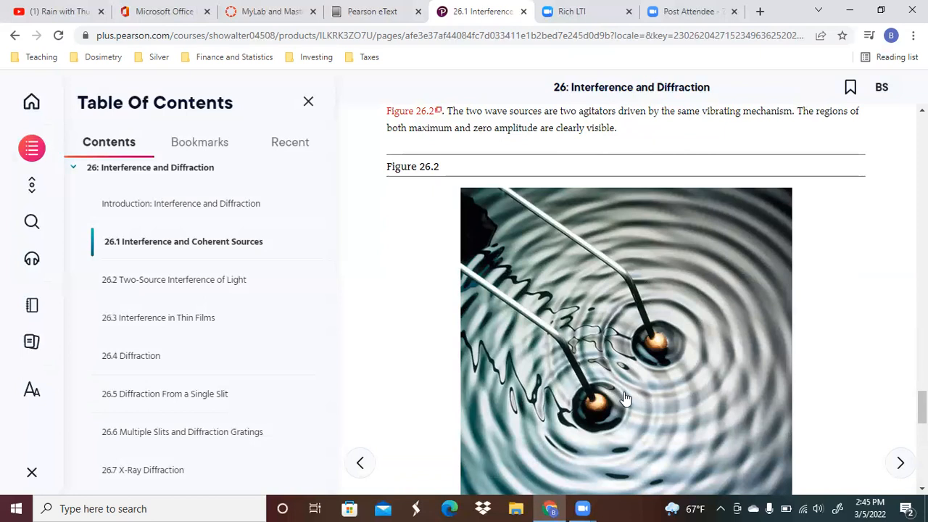
mouse_move(606, 348)
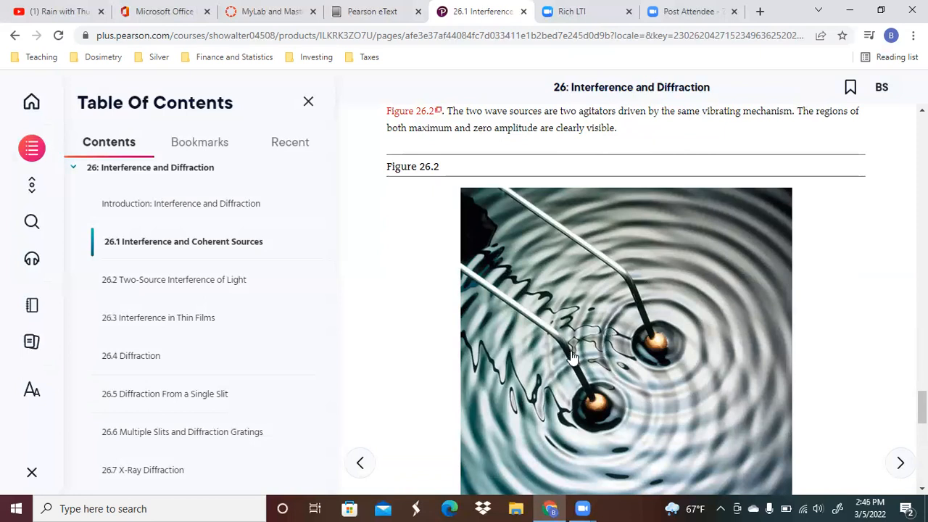
mouse_move(605, 332)
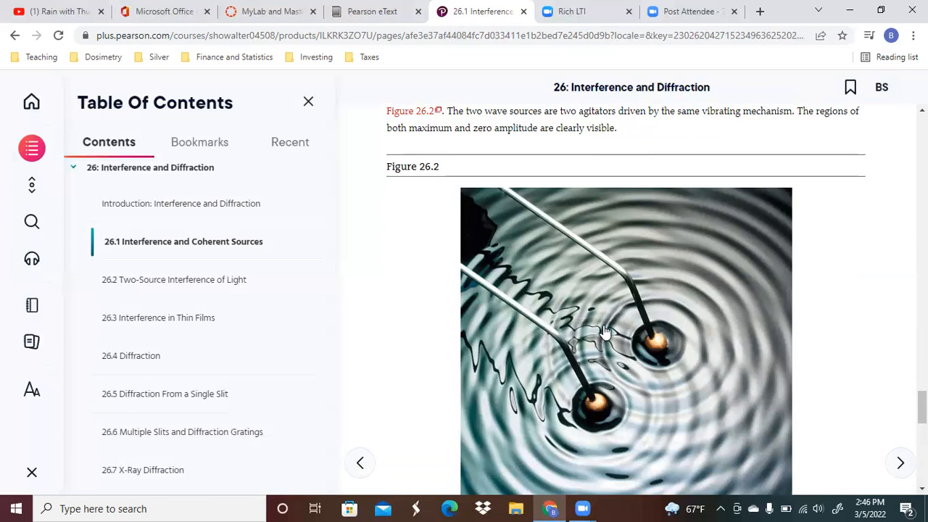
scroll(down, 3)
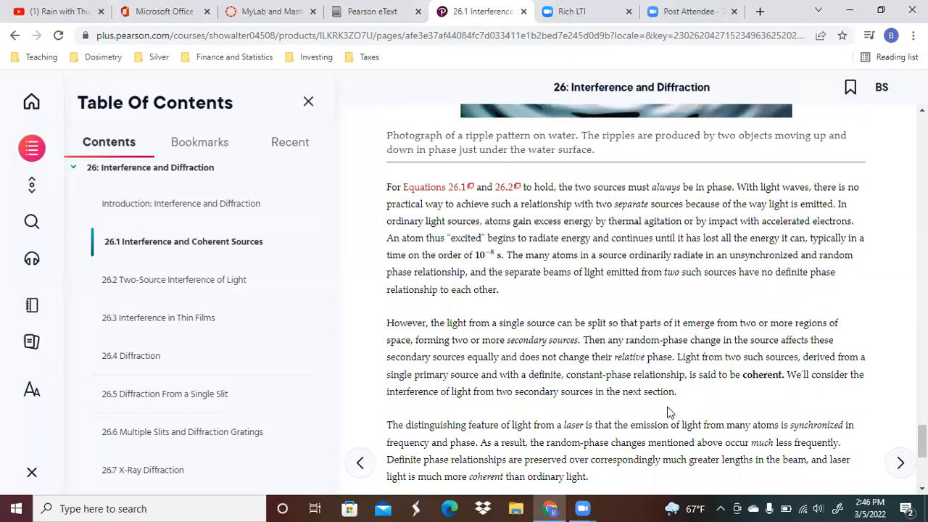
Scroll to the laser coherence paragraph and the Test Your Understanding box
scroll(down, 3)
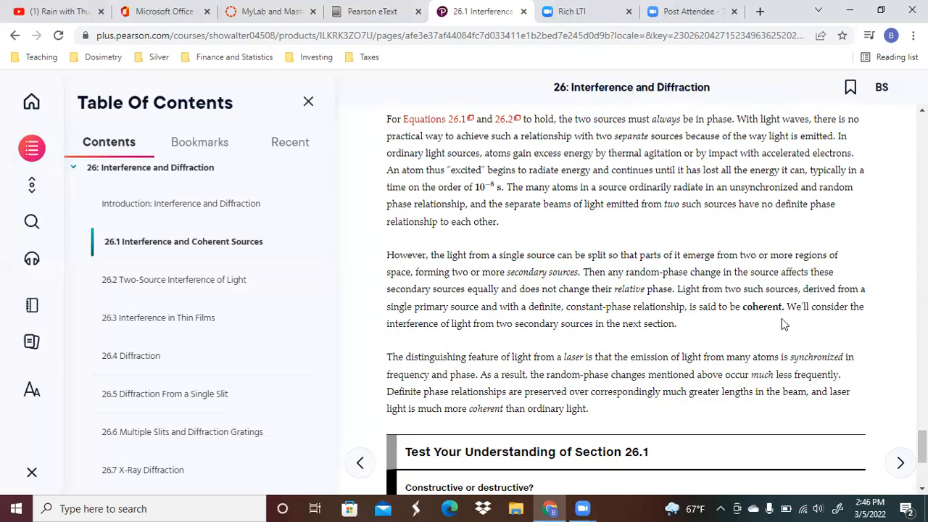
mouse_move(682, 277)
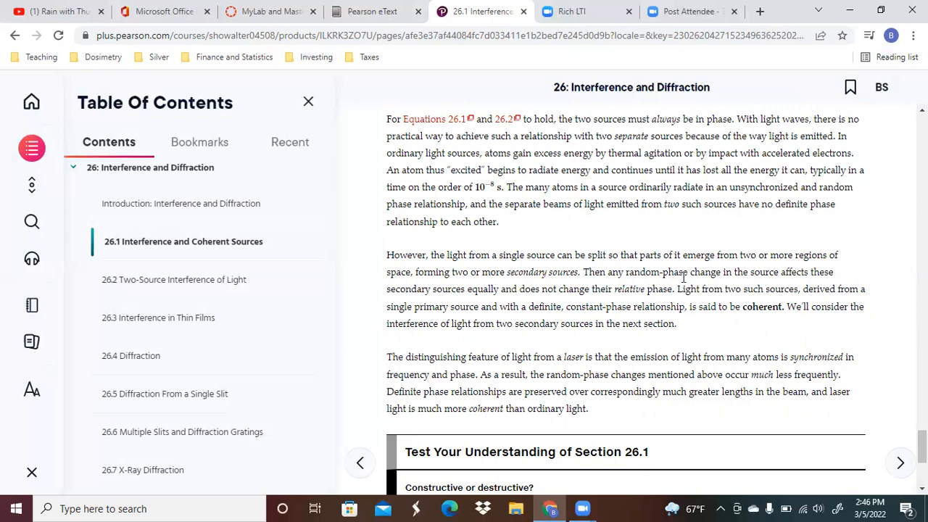
mouse_move(480, 308)
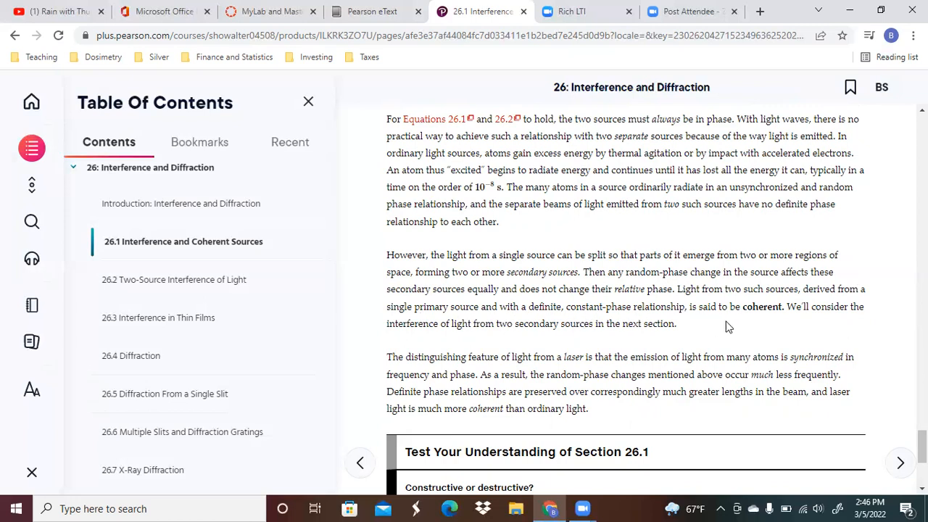
mouse_move(783, 340)
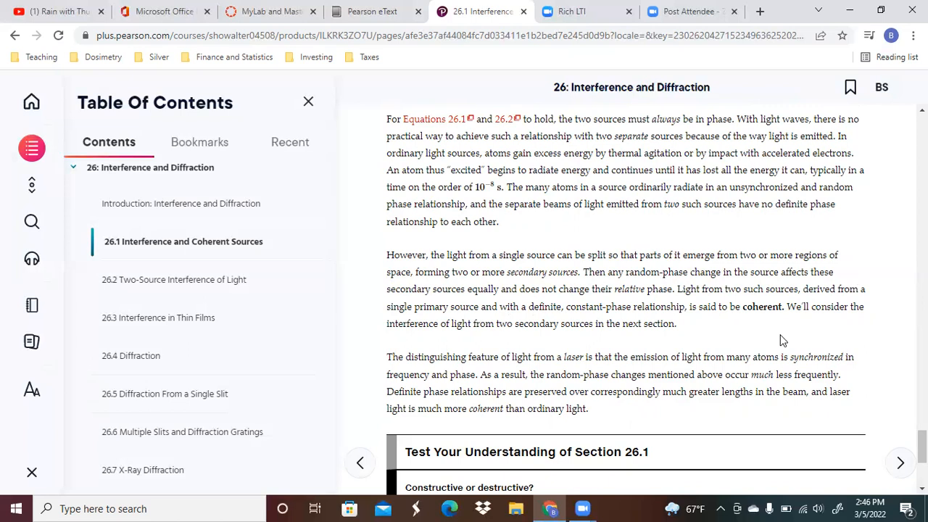
Scroll to the Test Your Understanding question on 1.5 m waves with a 2.25 m path difference and its choices A–C
scroll(down, 3)
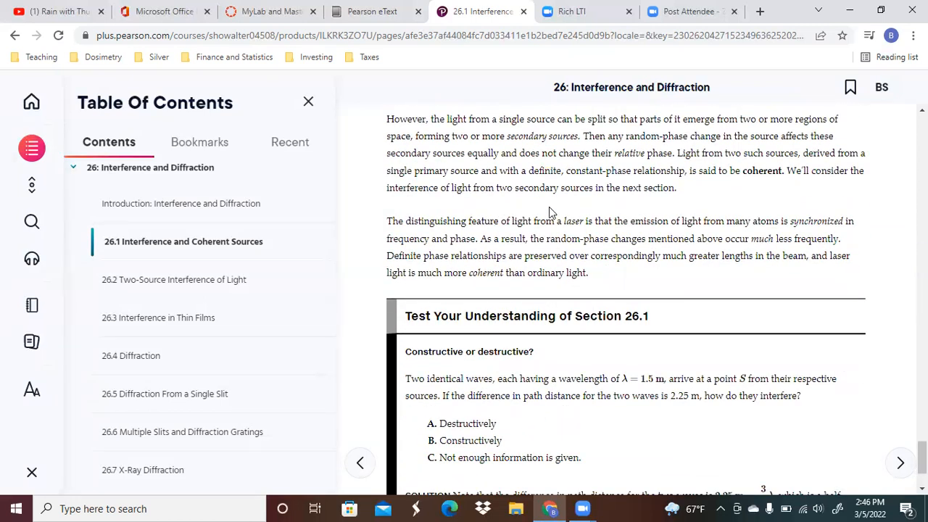
mouse_move(856, 236)
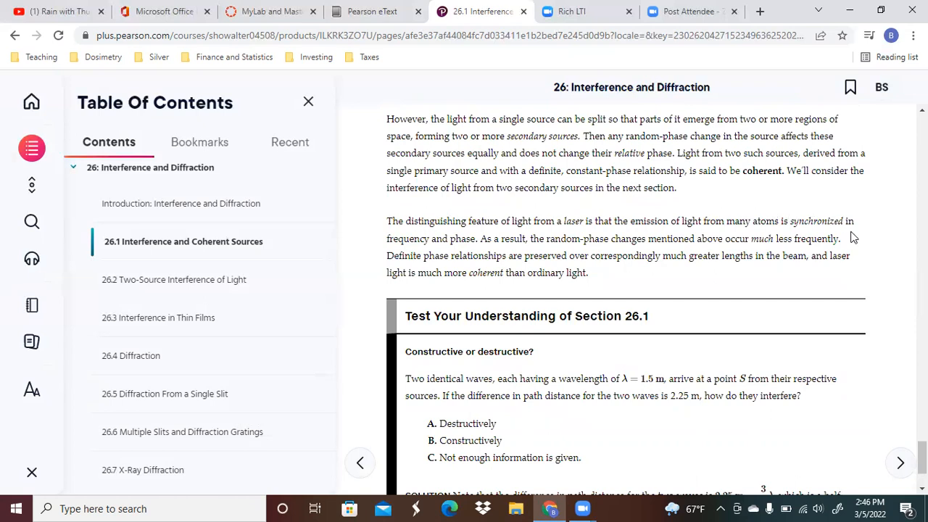
mouse_move(850, 241)
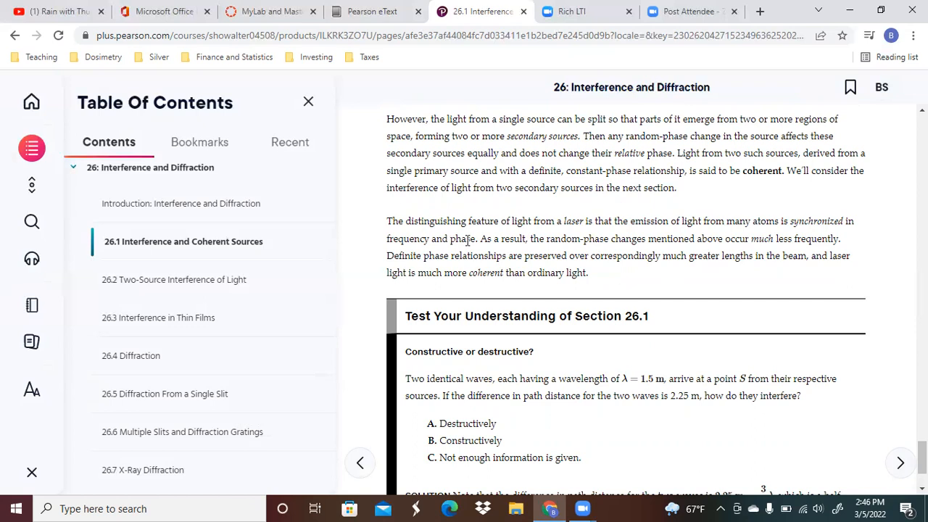
mouse_move(675, 251)
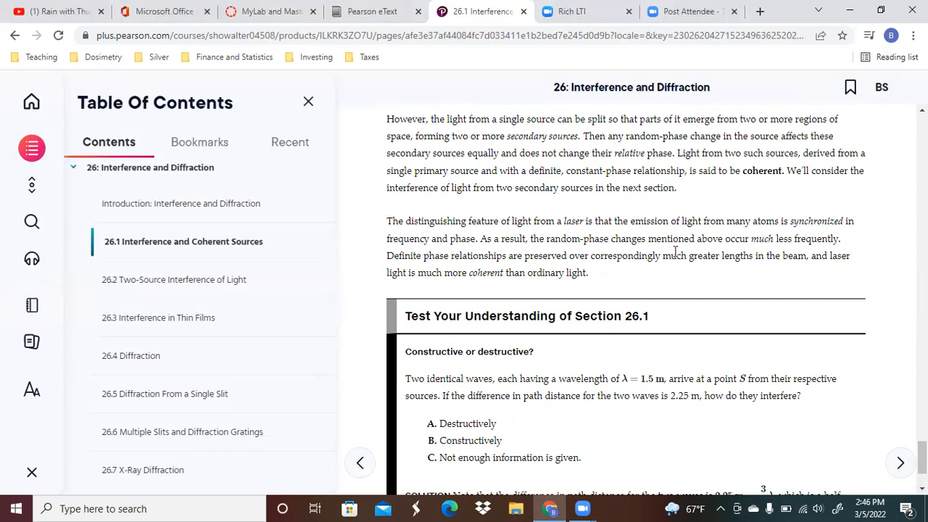